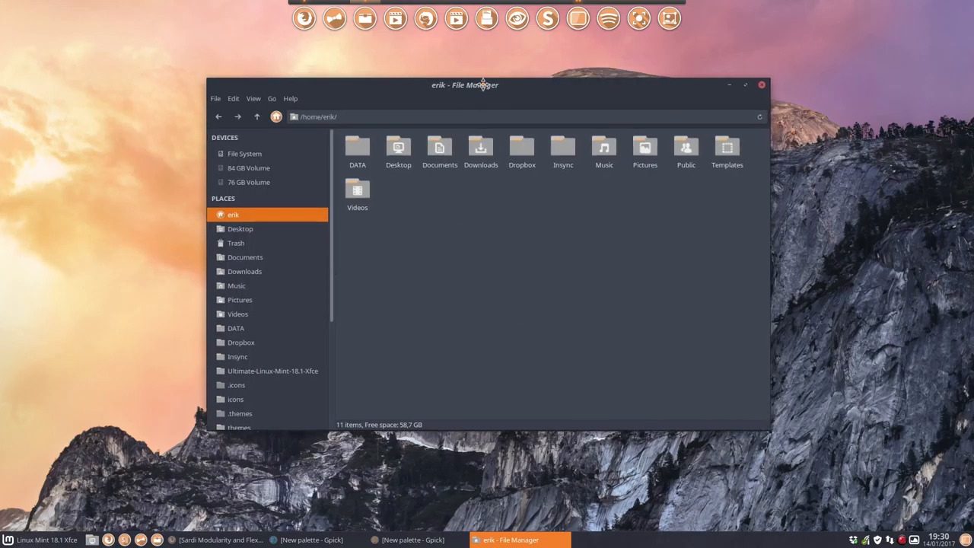
{"action": "mouse_move", "coordinate": [484, 85]}
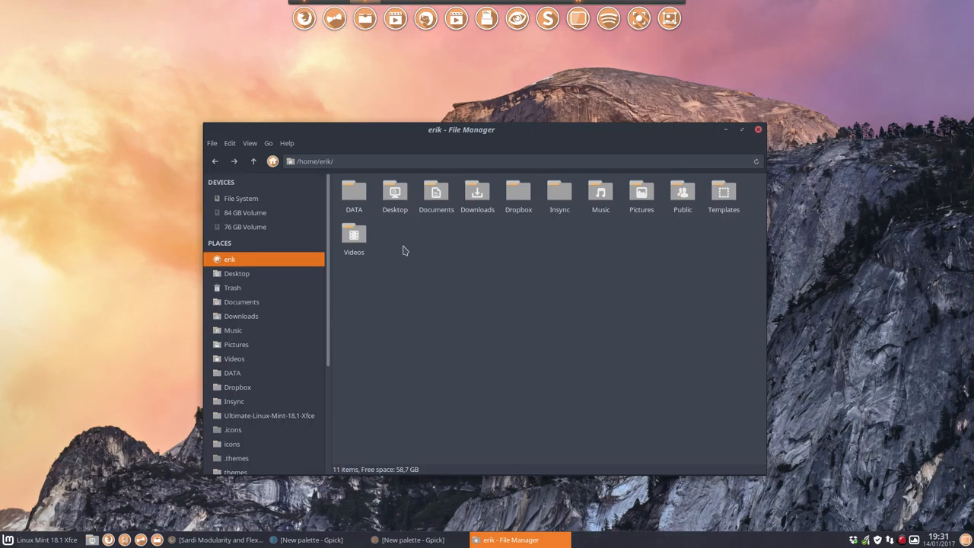
{"action": "mouse_move", "coordinate": [356, 292]}
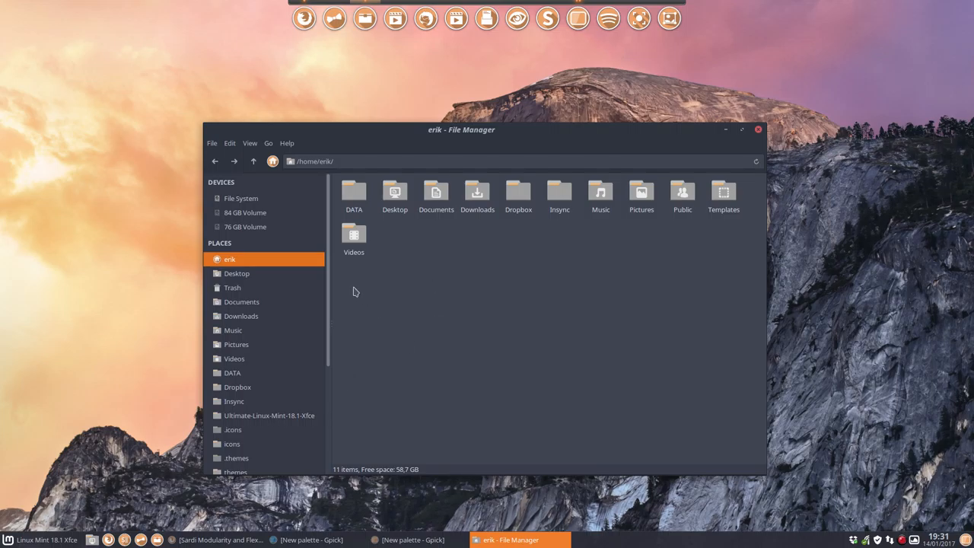
{"action": "mouse_move", "coordinate": [213, 429]}
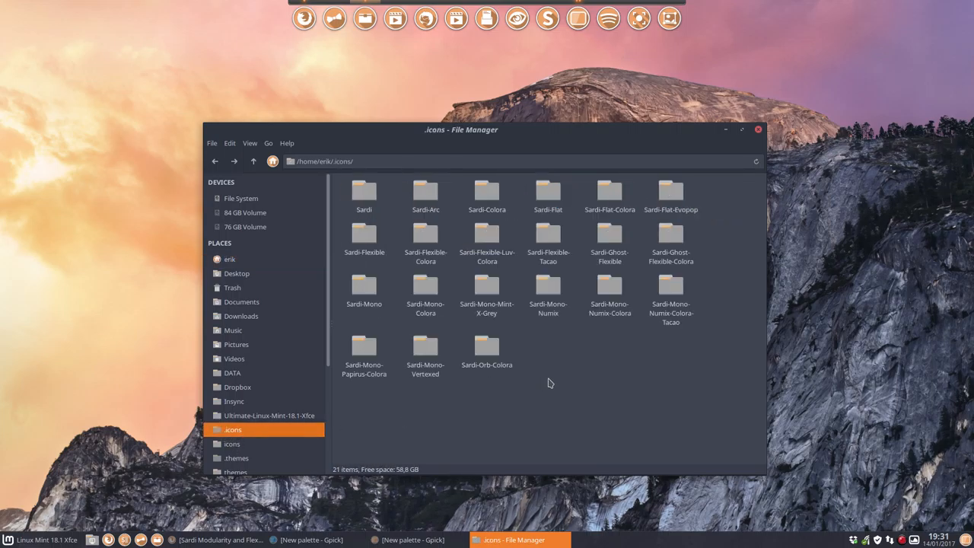
- Browse into Sardi-Mono-Numix-Colora-Tacao's scalable/places folder and select default-folder-rss.svg
{"action": "left_click", "coordinate": [669, 289]}
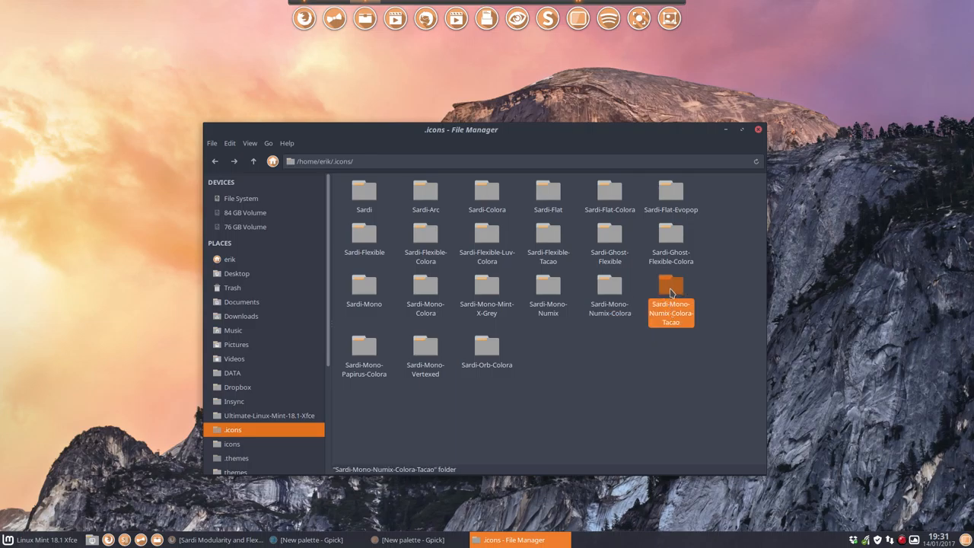
{"action": "double_click", "coordinate": [670, 294]}
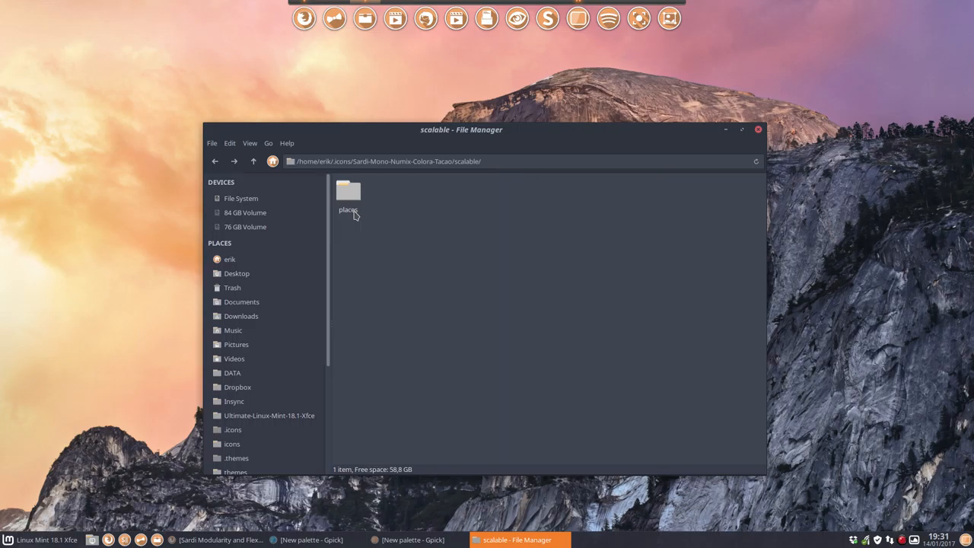
{"action": "double_click", "coordinate": [349, 192]}
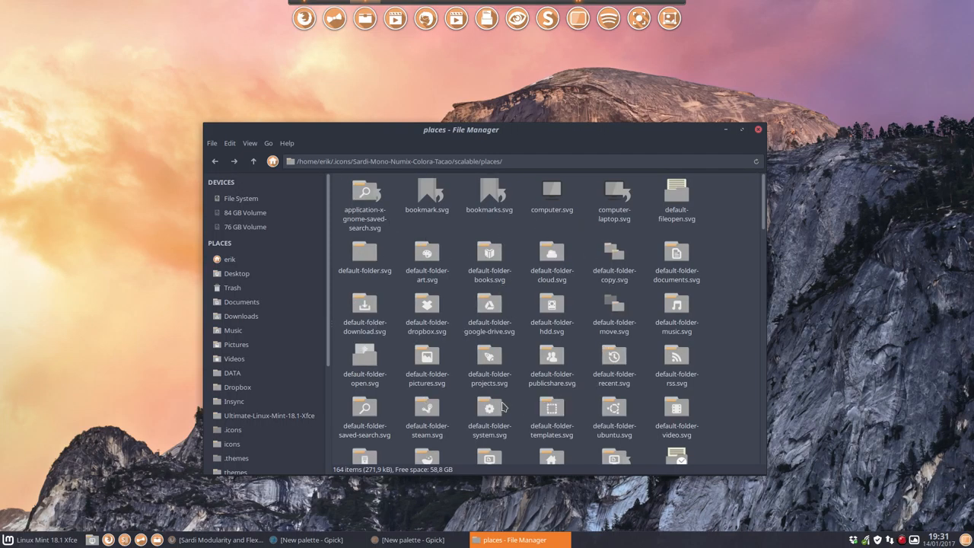
{"action": "mouse_move", "coordinate": [600, 415]}
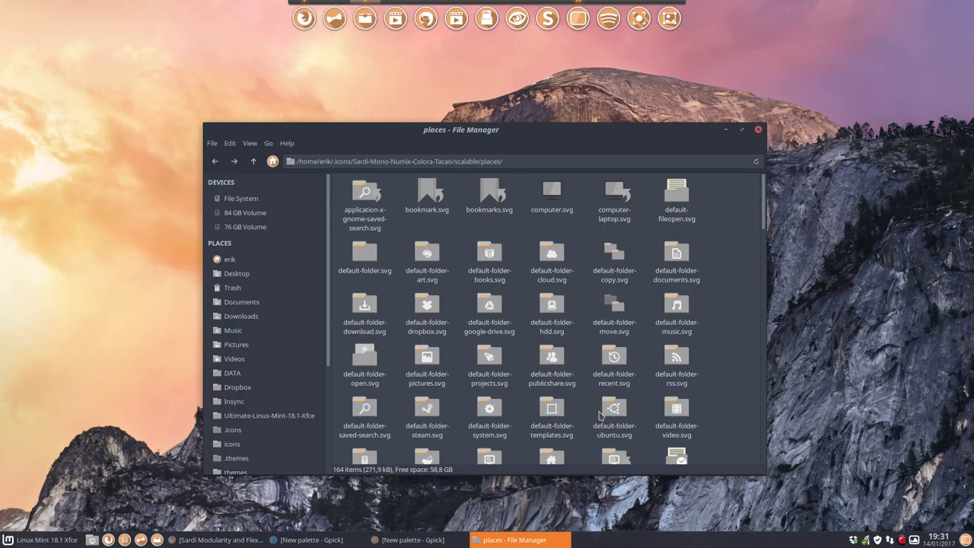
{"action": "mouse_move", "coordinate": [567, 360]}
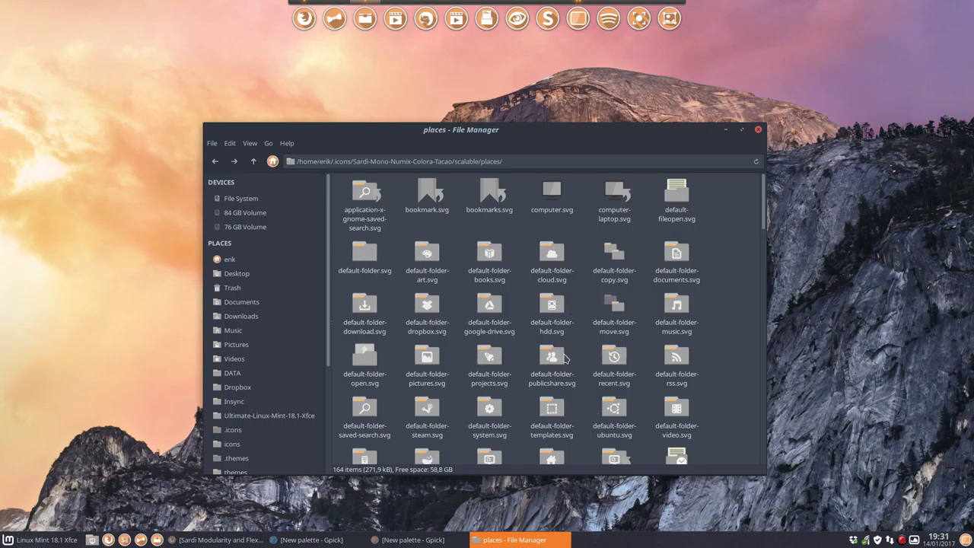
{"action": "mouse_move", "coordinate": [682, 393]}
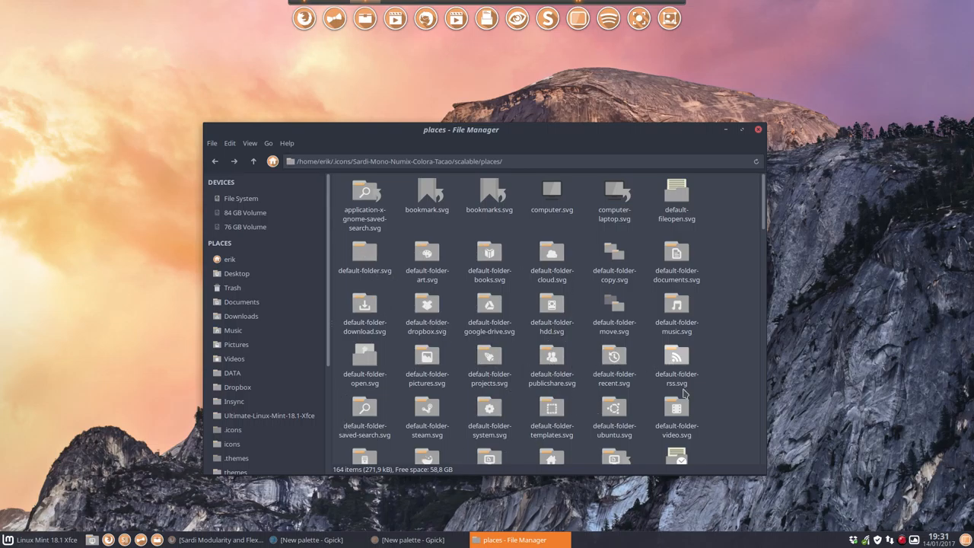
{"action": "mouse_move", "coordinate": [490, 408]}
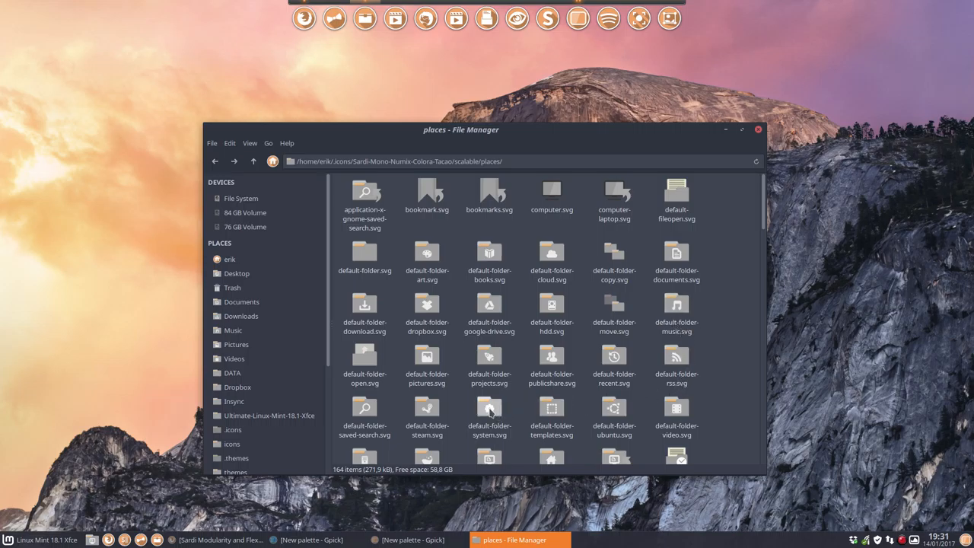
{"action": "left_click", "coordinate": [676, 357]}
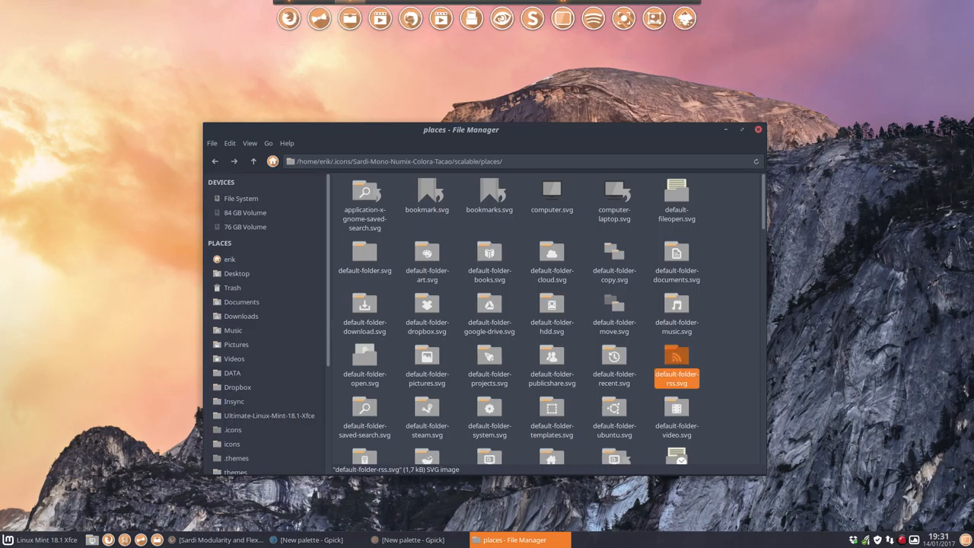
- Load default-folder-rss.svg into Inkscape and close the Thunar window
{"action": "double_click", "coordinate": [676, 362]}
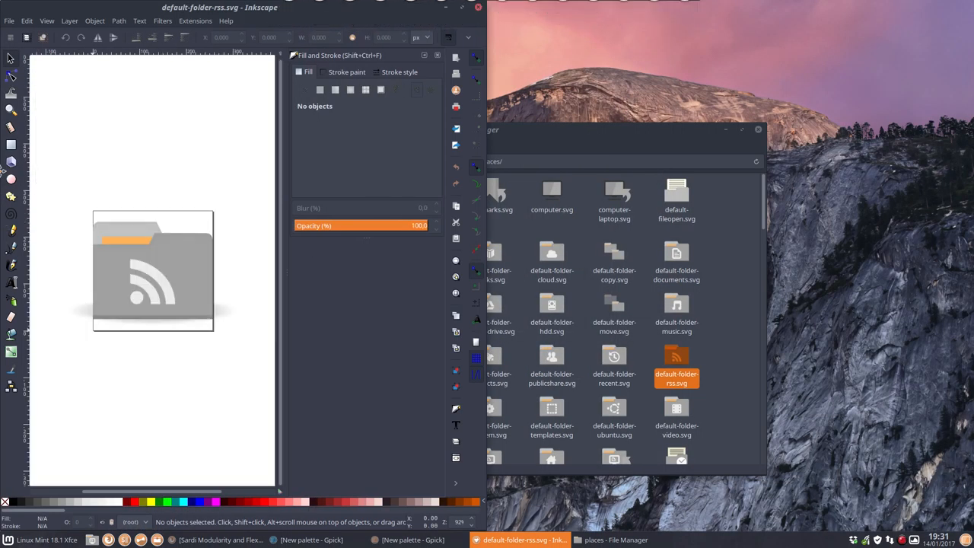
{"action": "mouse_move", "coordinate": [484, 264]}
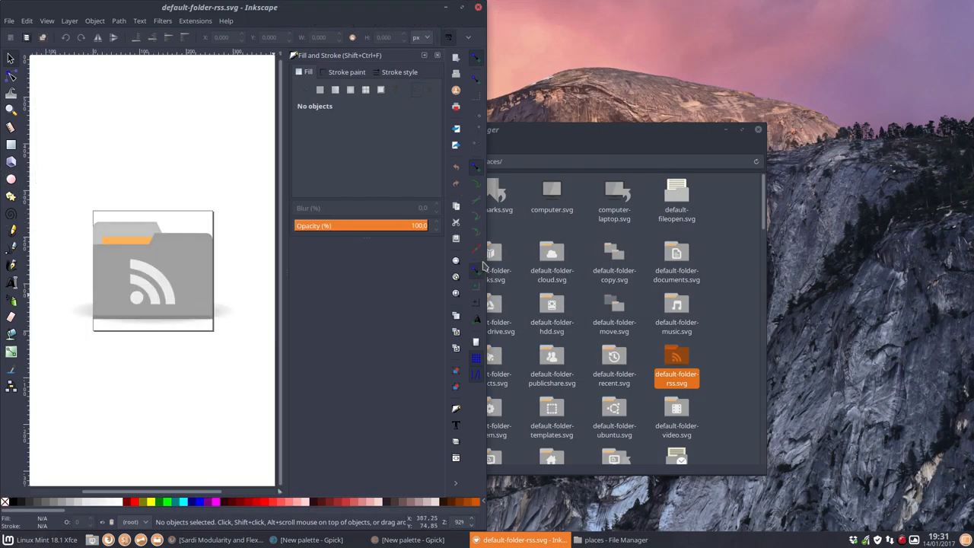
{"action": "mouse_move", "coordinate": [405, 17]}
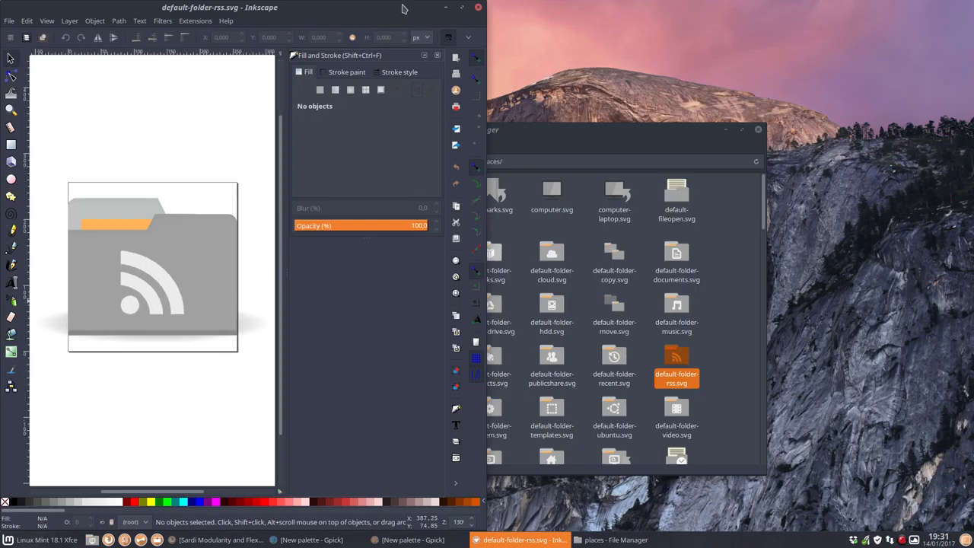
{"action": "mouse_move", "coordinate": [744, 134]}
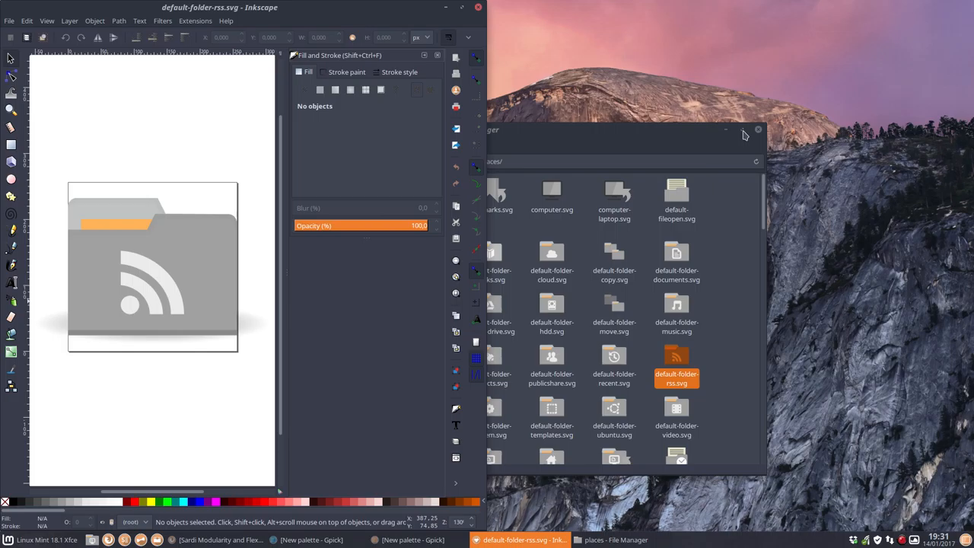
{"action": "left_click", "coordinate": [757, 134]}
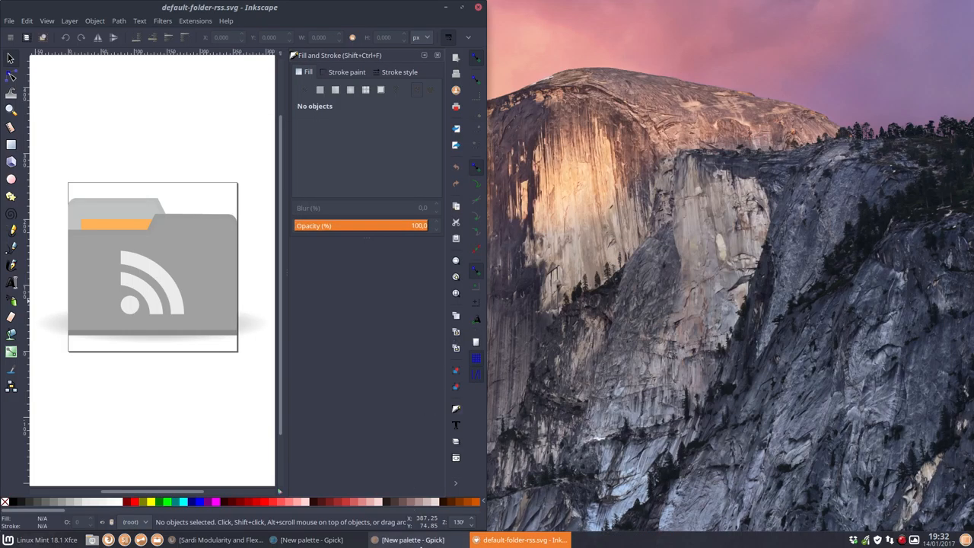
- Bring up the Gpick palette beside Inkscape and choose the Tacao orange swatch
{"action": "left_click", "coordinate": [408, 539]}
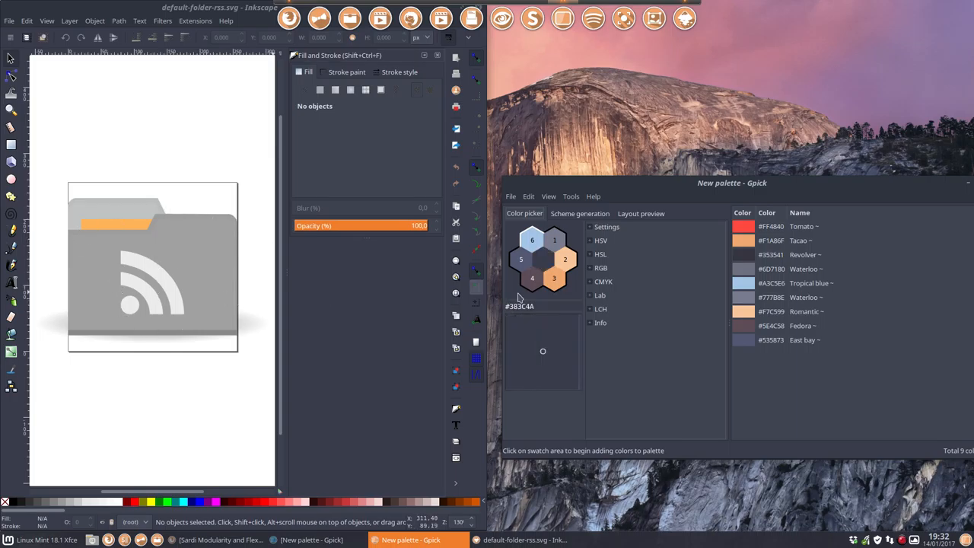
{"action": "left_click_drag", "start_coordinate": [731, 183], "coordinate": [713, 396]}
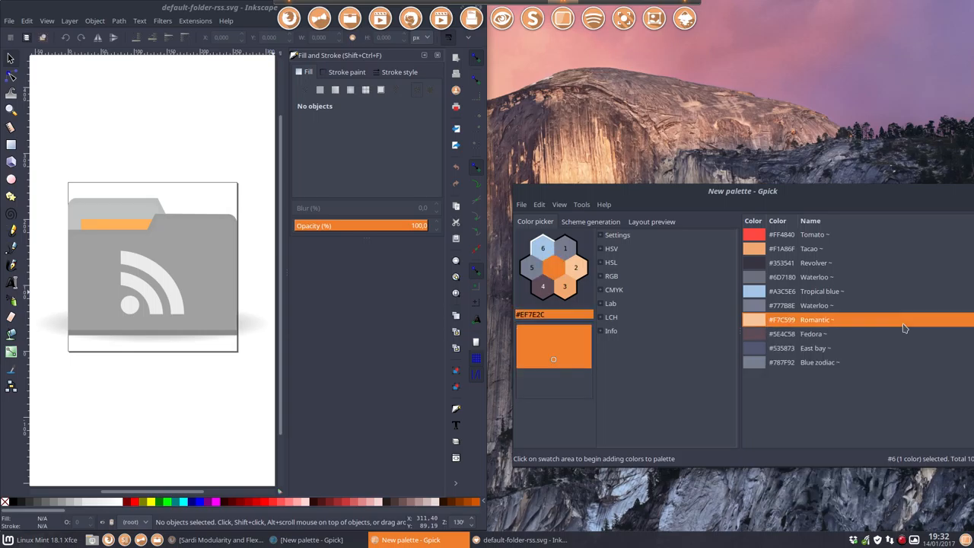
{"action": "left_click", "coordinate": [821, 362]}
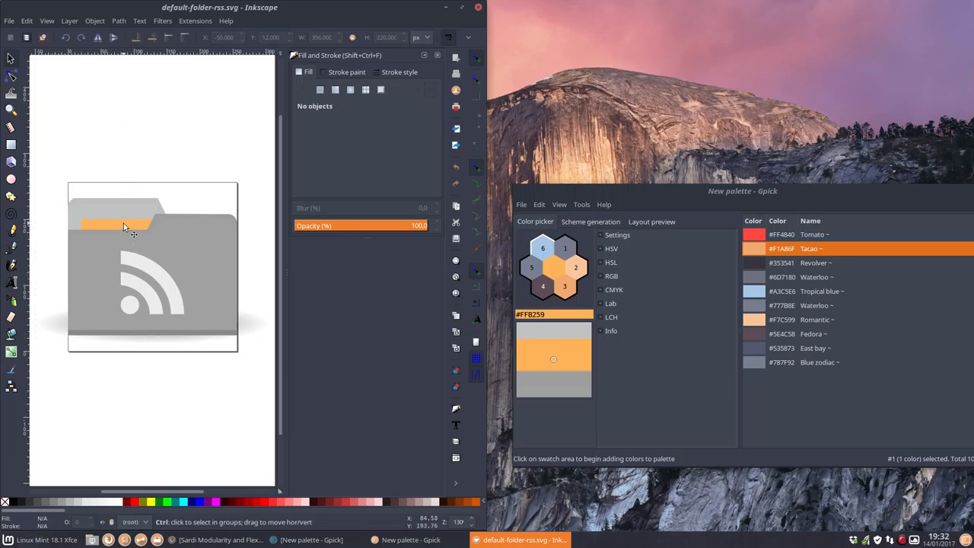
- Select the orange strip on the folder tab to recolour it Tacao orange
{"action": "left_click", "coordinate": [125, 226]}
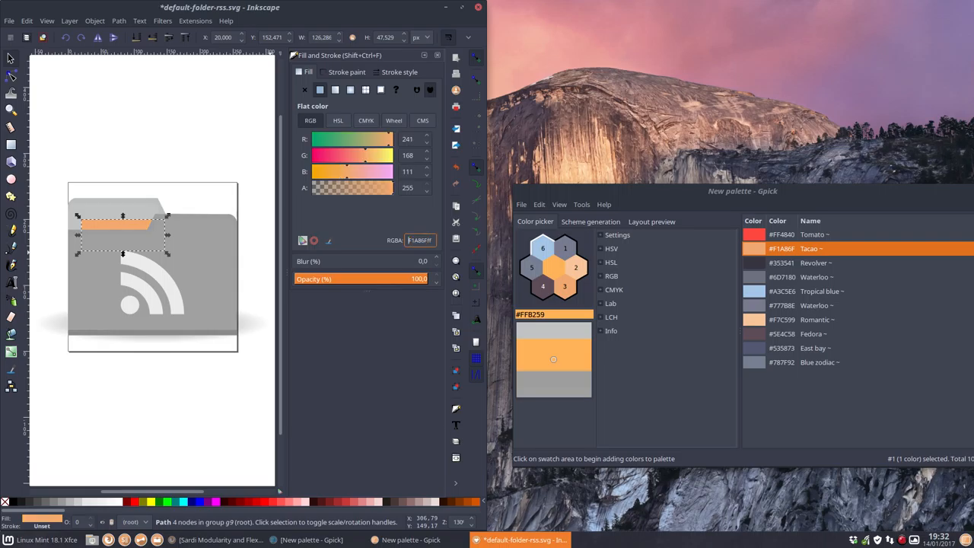
{"action": "mouse_move", "coordinate": [351, 223]}
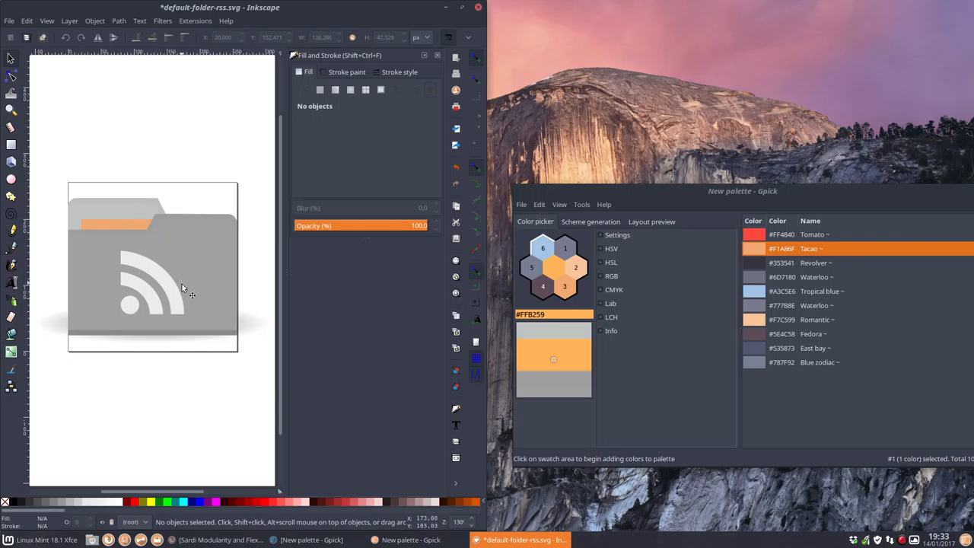
{"action": "mouse_move", "coordinate": [103, 294]}
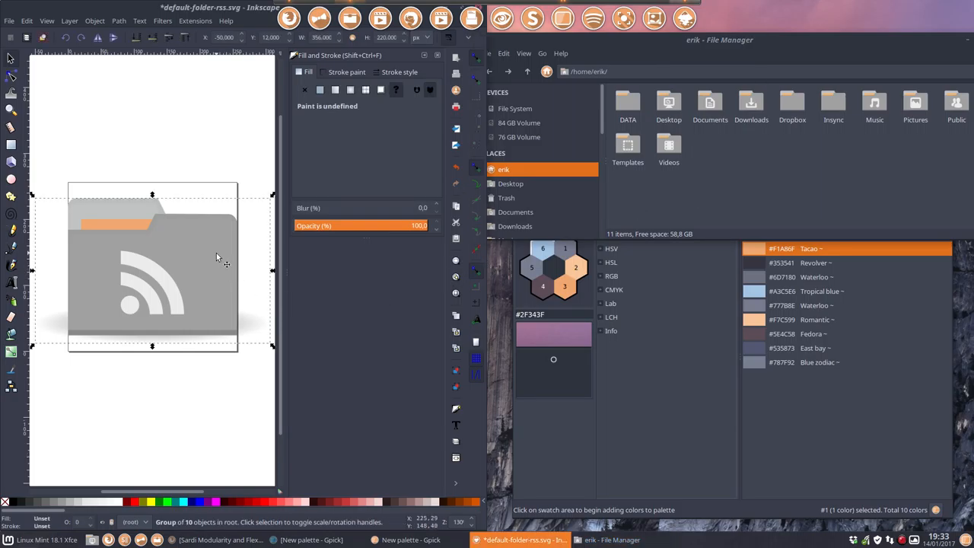
{"action": "mouse_move", "coordinate": [829, 207]}
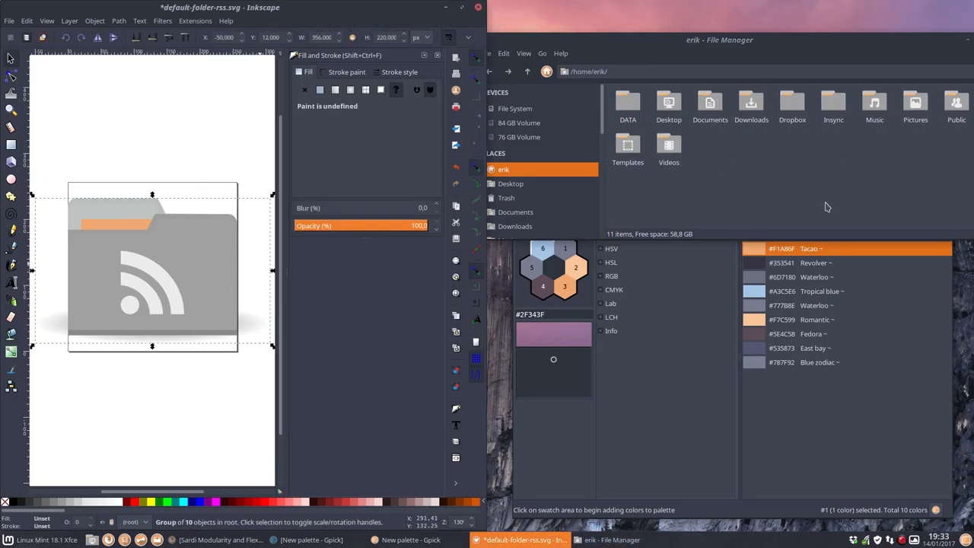
{"action": "mouse_move", "coordinate": [283, 329]}
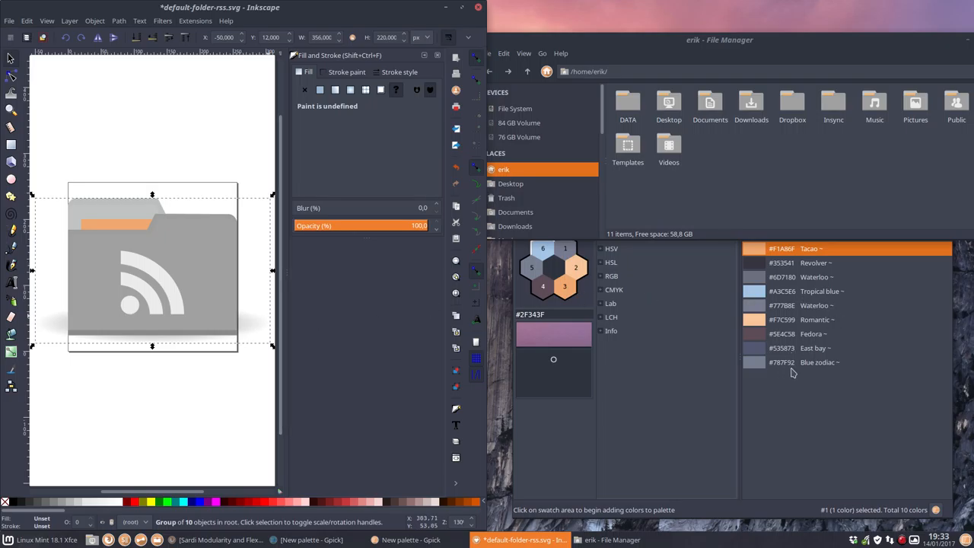
{"action": "mouse_move", "coordinate": [807, 305]}
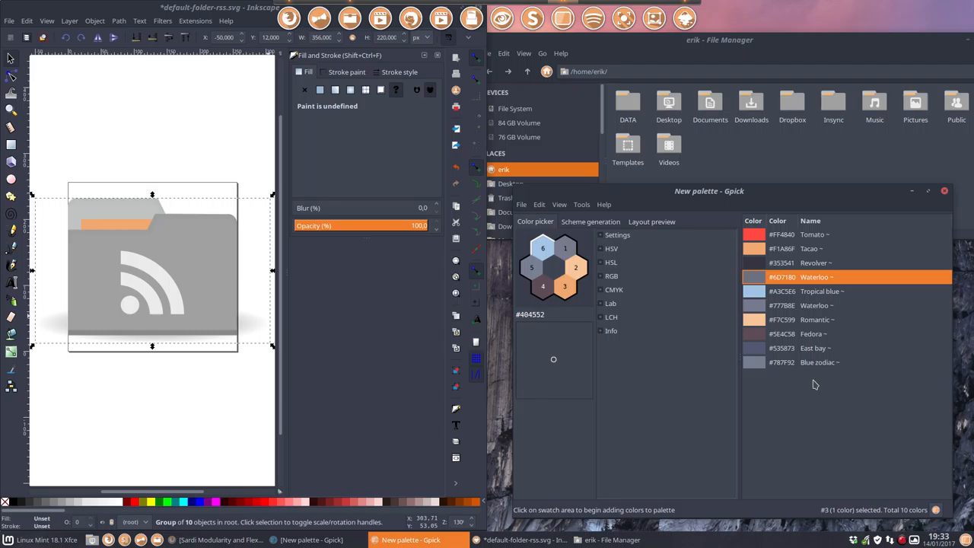
- Choose the Blue zodiac swatch in Gpick to copy its hex for the folder body fill
{"action": "left_click", "coordinate": [754, 277]}
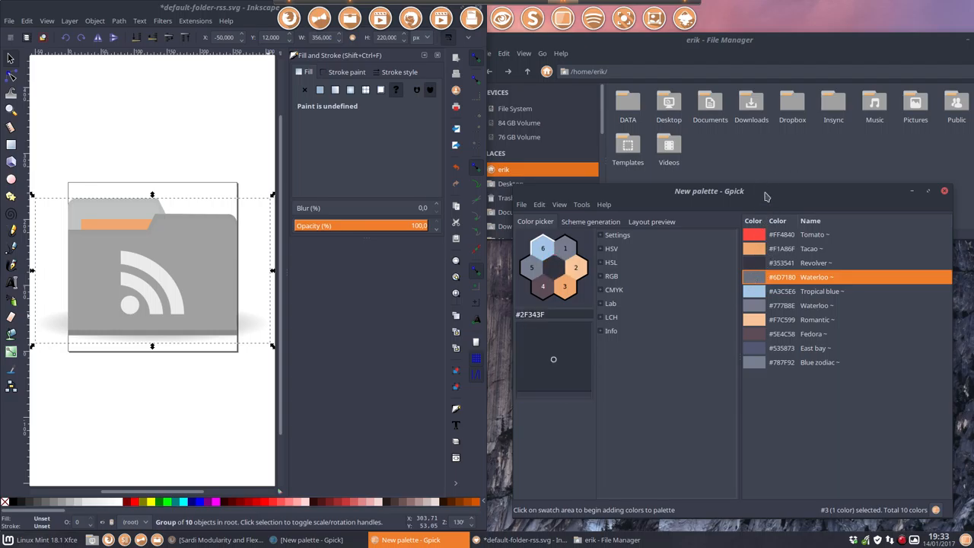
{"action": "left_click", "coordinate": [829, 362]}
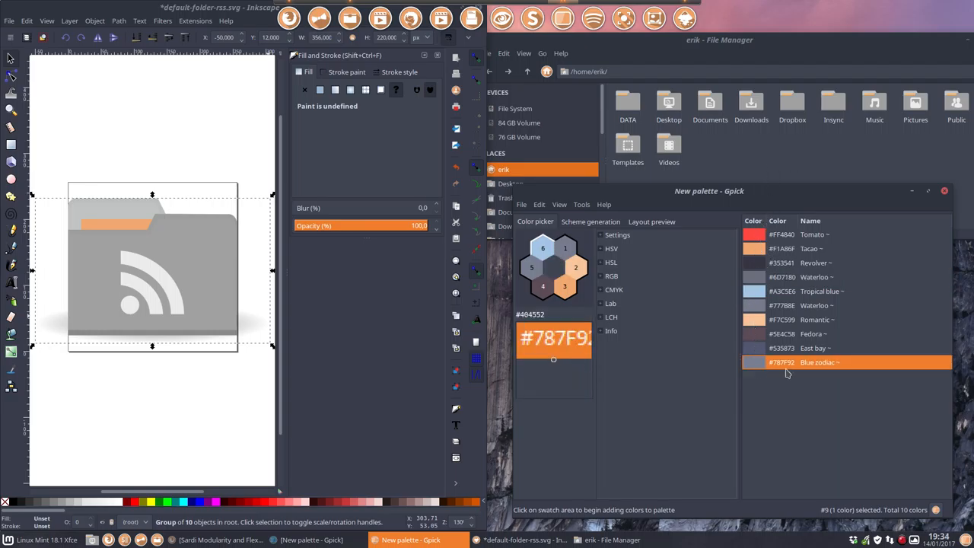
{"action": "right_click", "coordinate": [789, 362]}
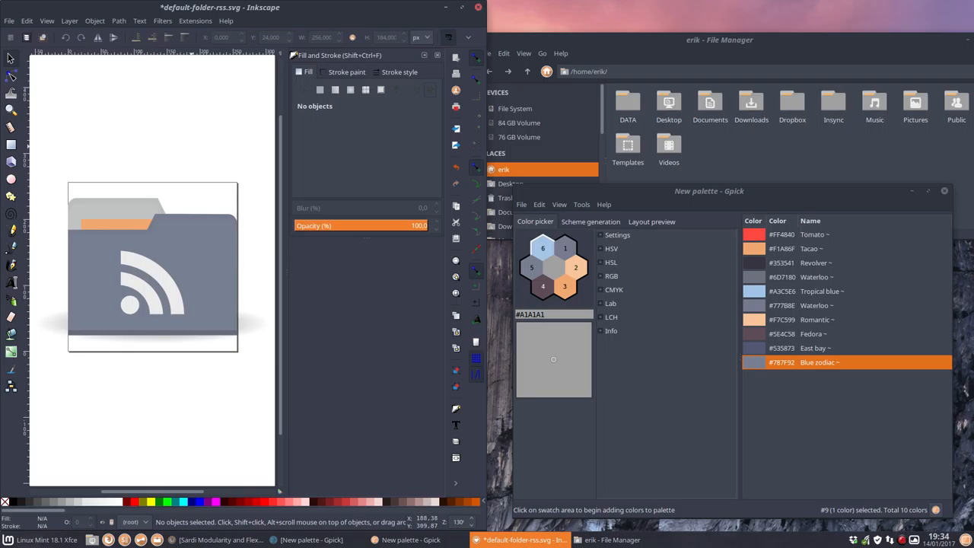
{"action": "mouse_move", "coordinate": [697, 314]}
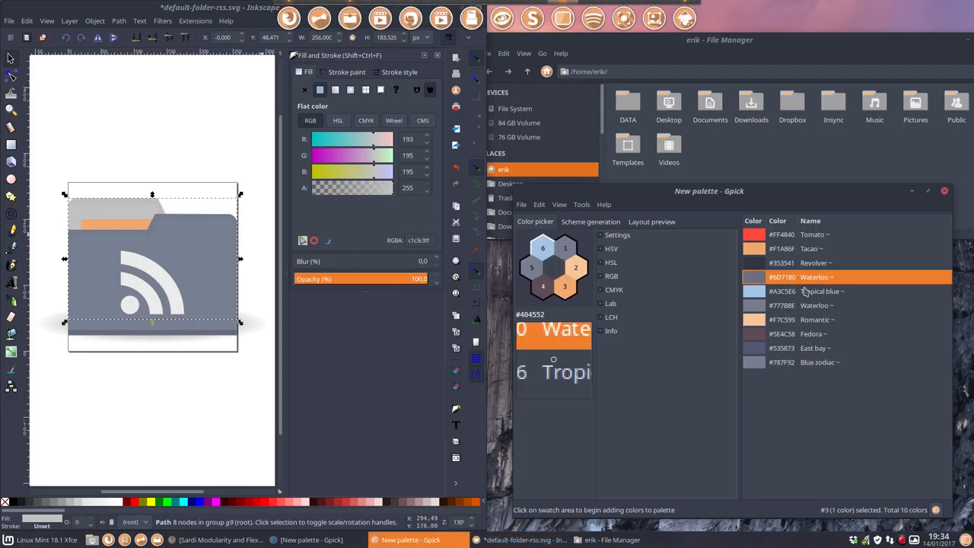
- Give the back tab a grey-blue fill and darken it with the HSL Lightness slider
{"action": "left_click", "coordinate": [789, 320]}
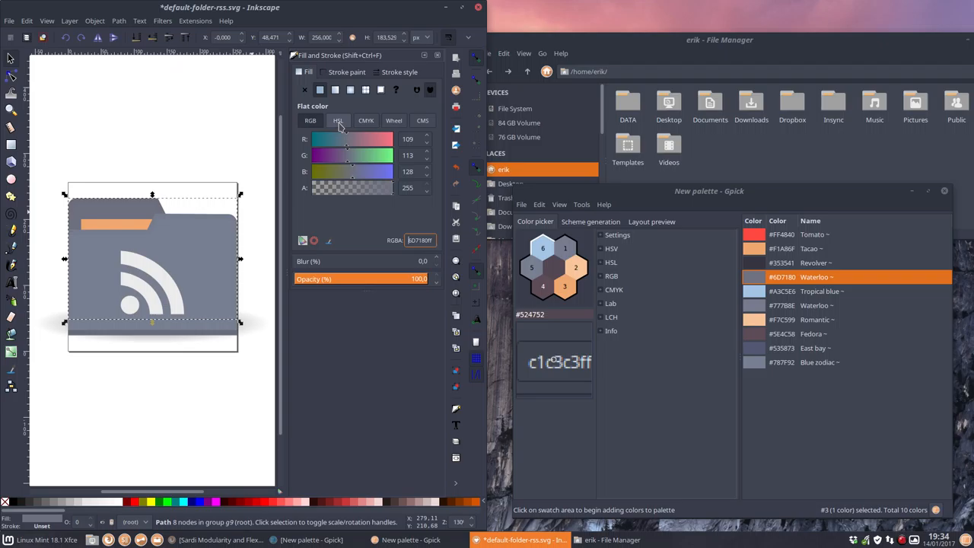
{"action": "left_click", "coordinate": [338, 120]}
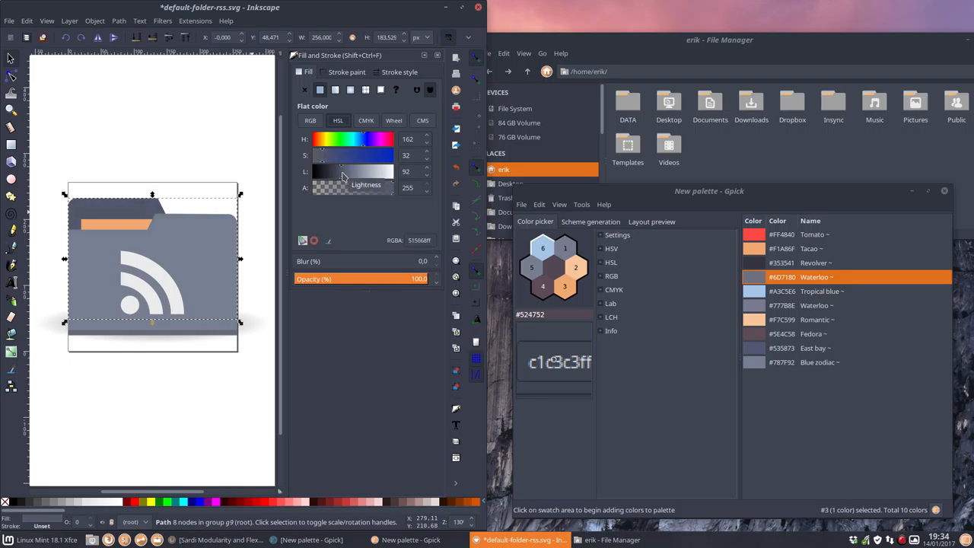
{"action": "left_click_drag", "start_coordinate": [343, 171], "coordinate": [372, 171]}
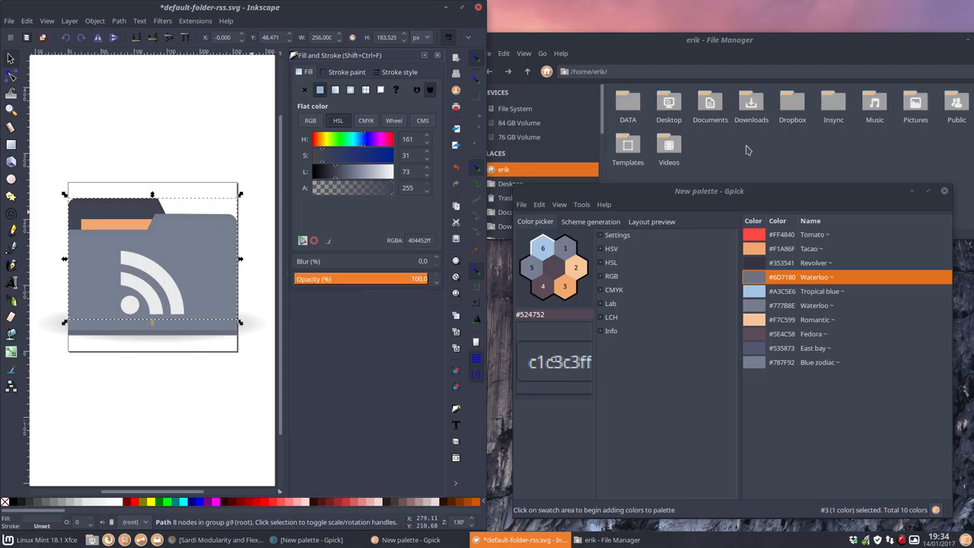
{"action": "mouse_move", "coordinate": [163, 239]}
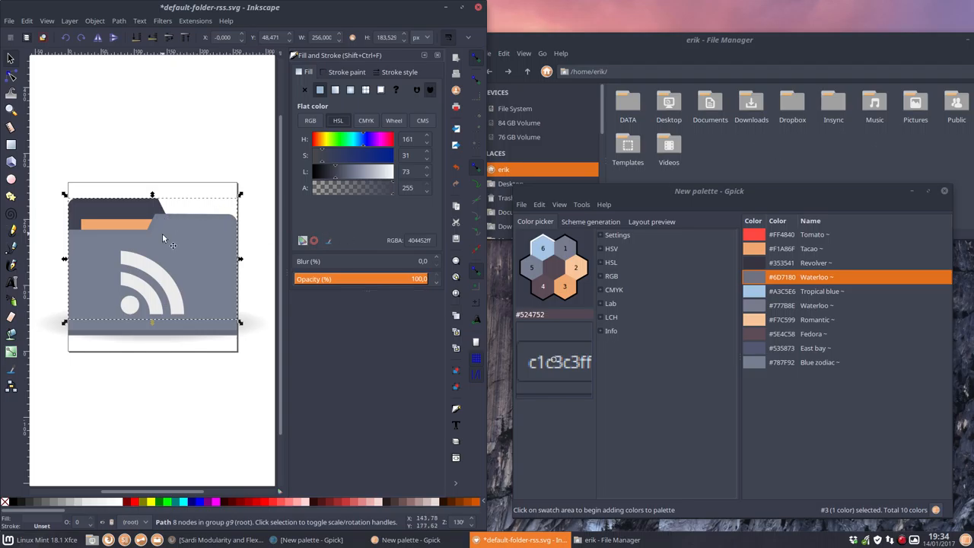
{"action": "mouse_move", "coordinate": [338, 177]}
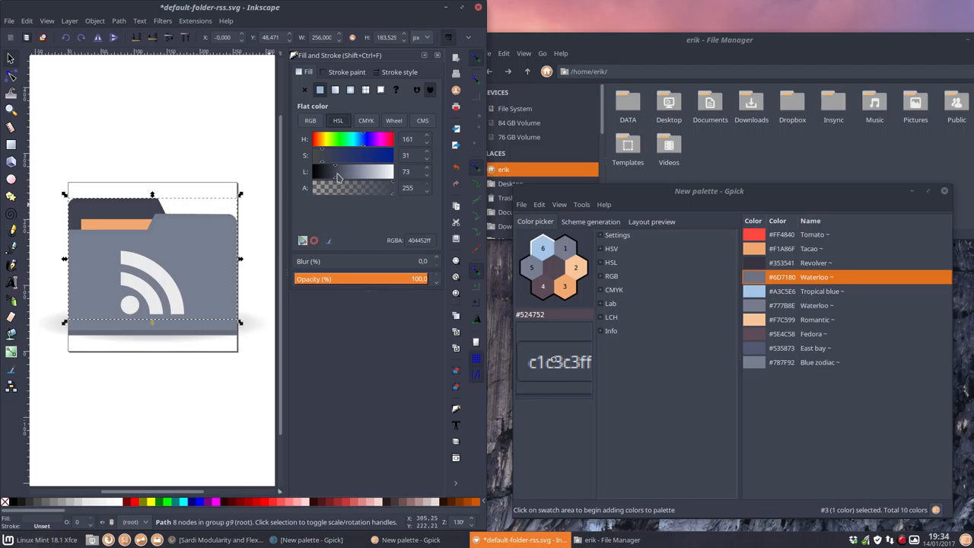
- Lighten the back tab again via the Lightness slider and pick the Romantic swatch
{"action": "left_click_drag", "start_coordinate": [338, 171], "coordinate": [368, 171]}
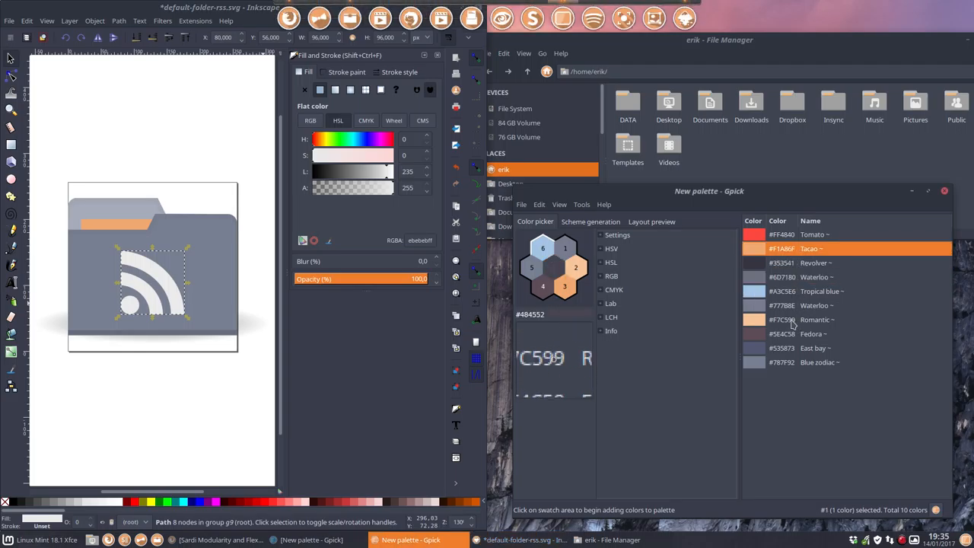
{"action": "left_click", "coordinate": [819, 319]}
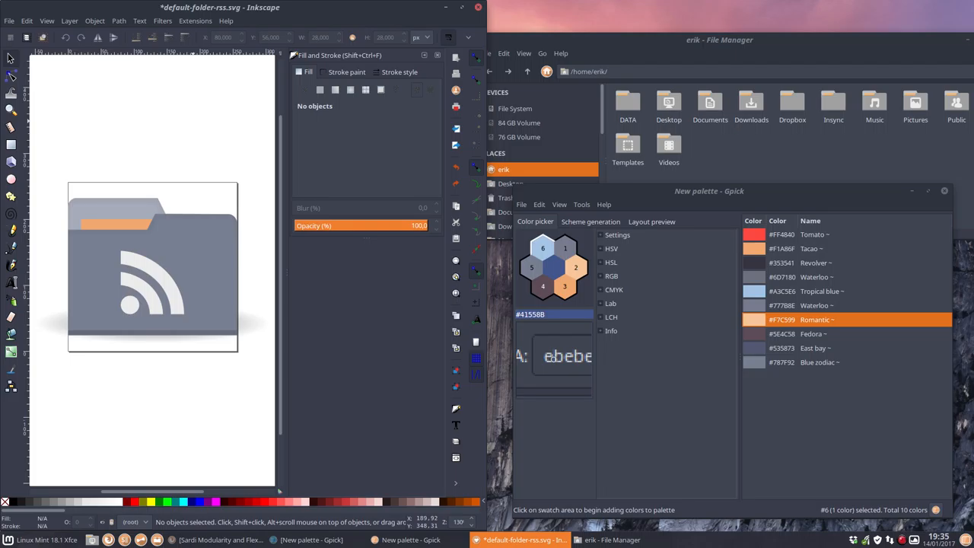
{"action": "mouse_move", "coordinate": [945, 193]}
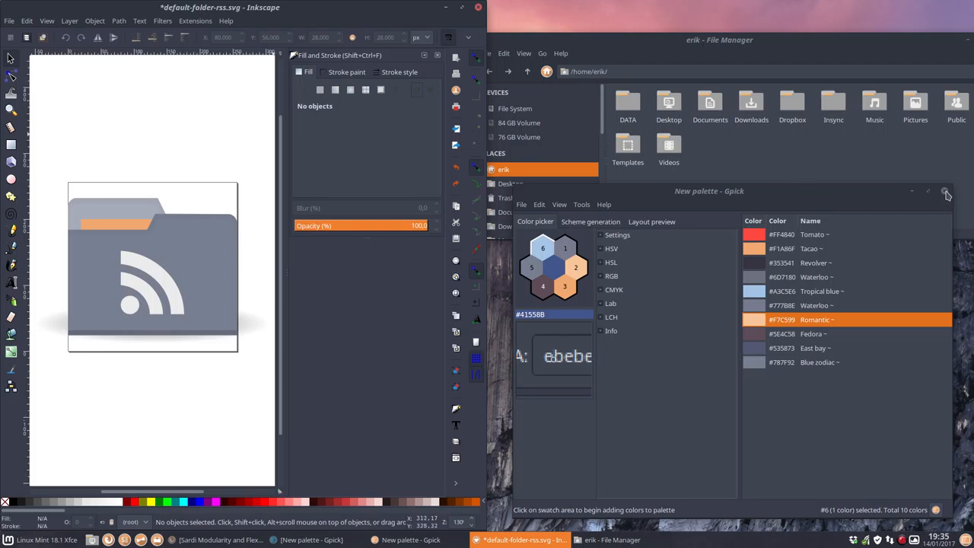
- Close the Gpick colour palette window
{"action": "left_click", "coordinate": [947, 196]}
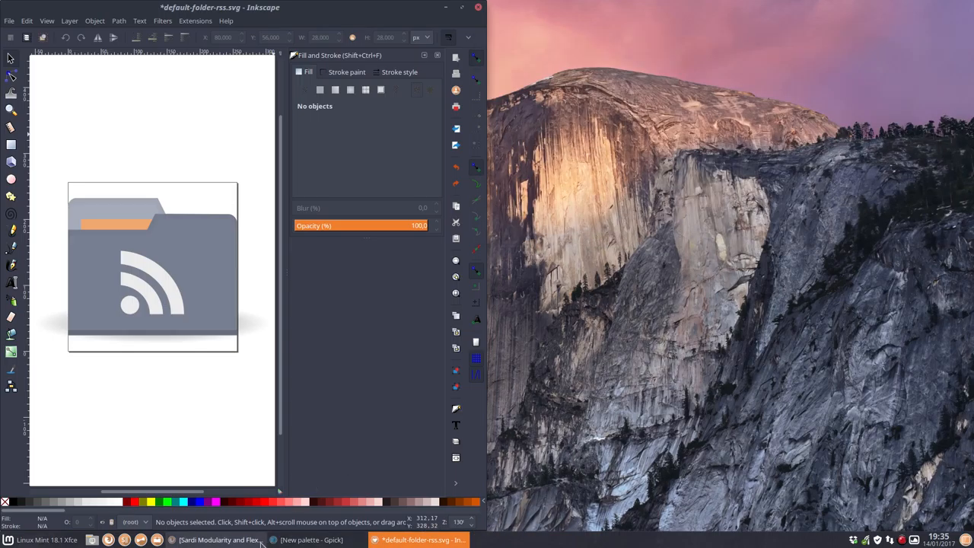
{"action": "mouse_move", "coordinate": [92, 538]}
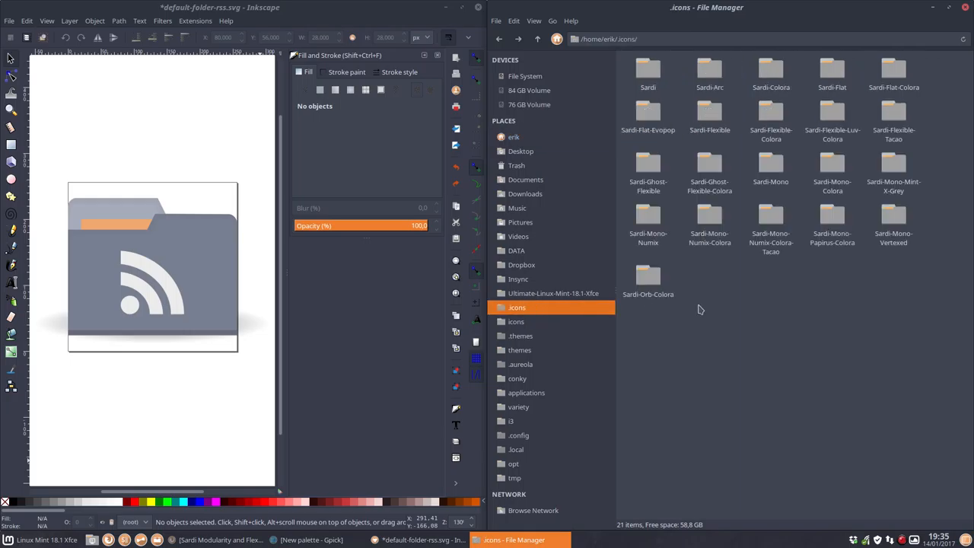
- Copy change-colours.sh in the Tacao theme folder as sardi-mono-numix-colora-tacao.sh
{"action": "double_click", "coordinate": [771, 221]}
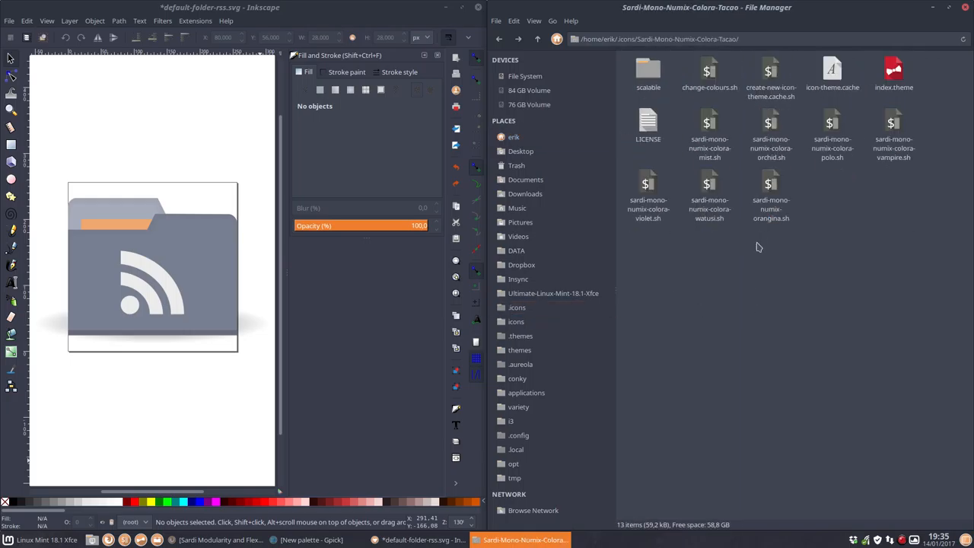
{"action": "left_click", "coordinate": [710, 68]}
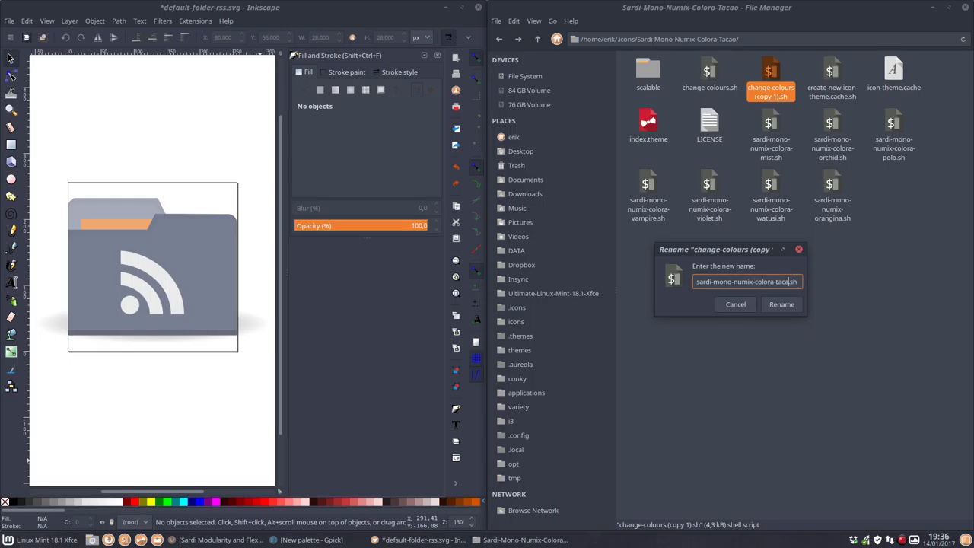
{"action": "left_click", "coordinate": [781, 305]}
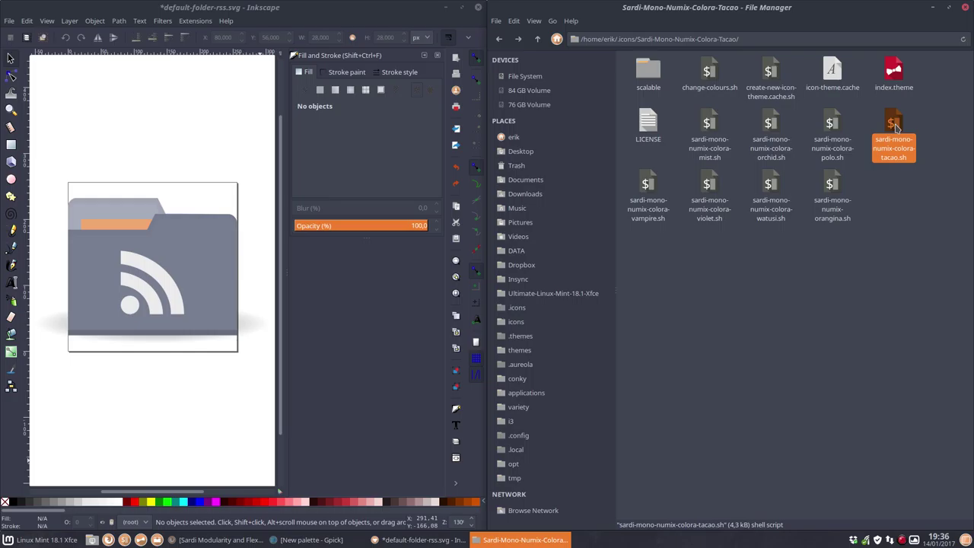
- Load sardi-mono-numix-colora-tacao.sh in Sublime Text, dismissing a blank editor window first
{"action": "double_click", "coordinate": [897, 127]}
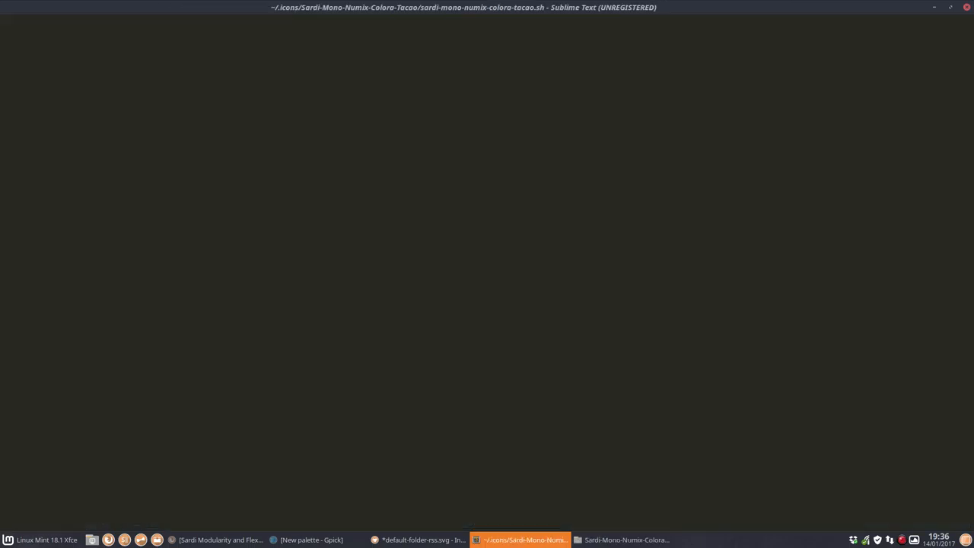
{"action": "left_click", "coordinate": [521, 541]}
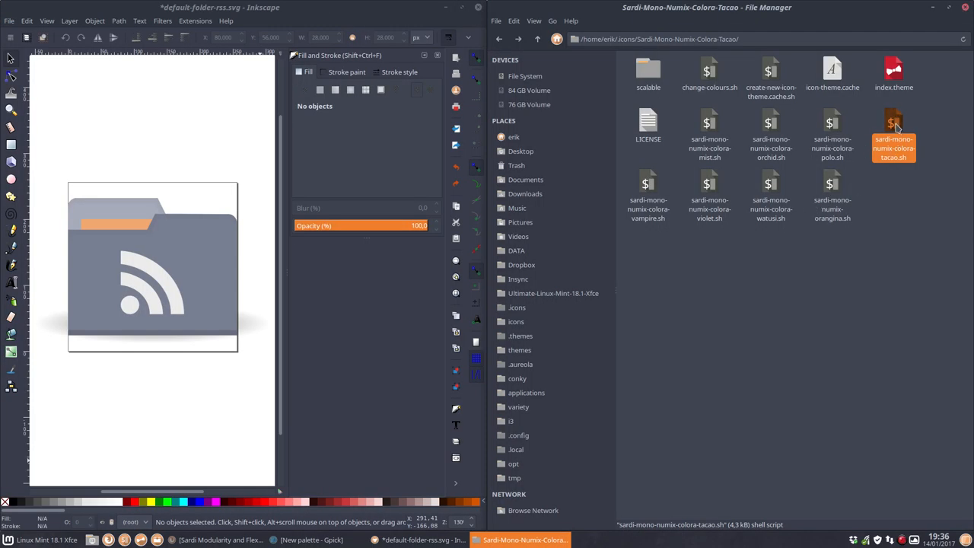
{"action": "double_click", "coordinate": [895, 124]}
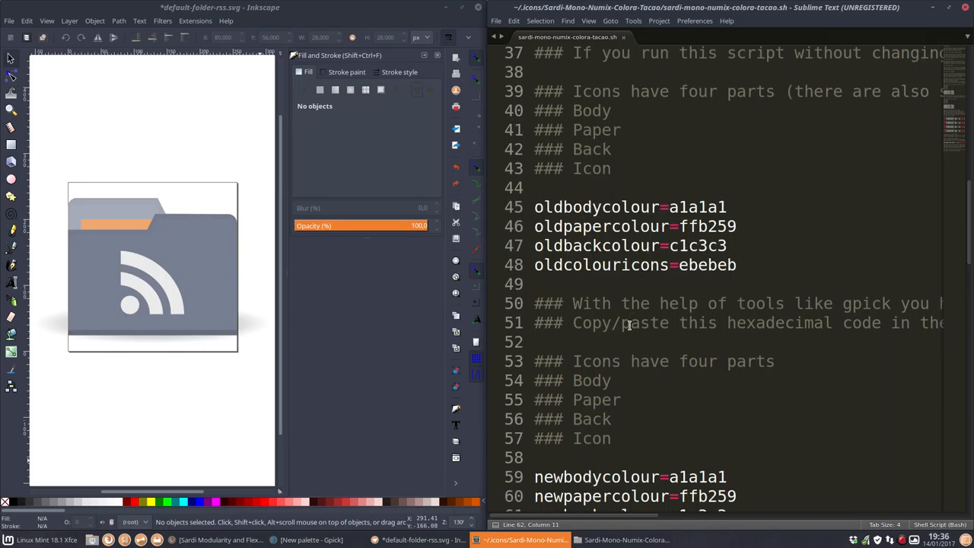
- Set the script's new body colour to 787f92 and paper colour to f1a86f
{"action": "scroll", "scroll_direction": "down", "scroll_amount": 3}
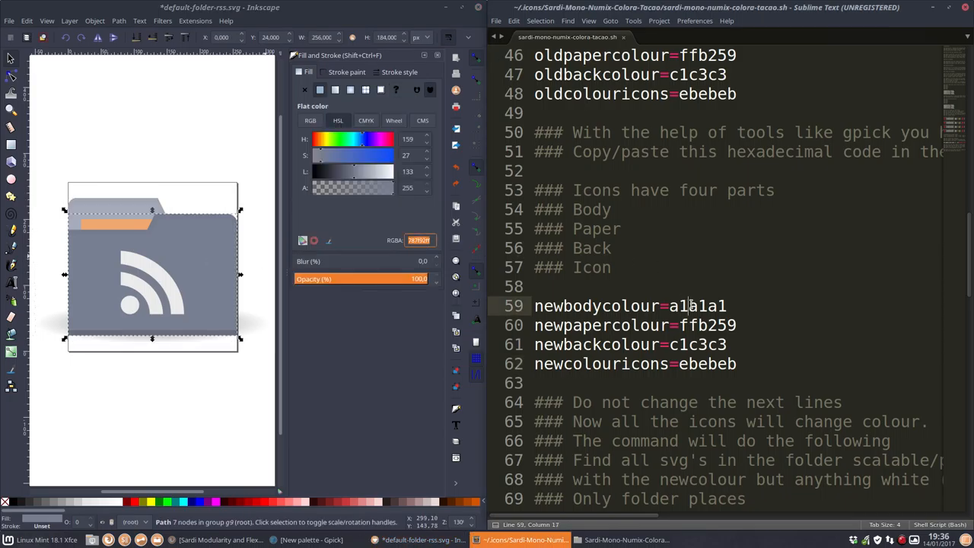
{"action": "type", "text": "787f92f"}
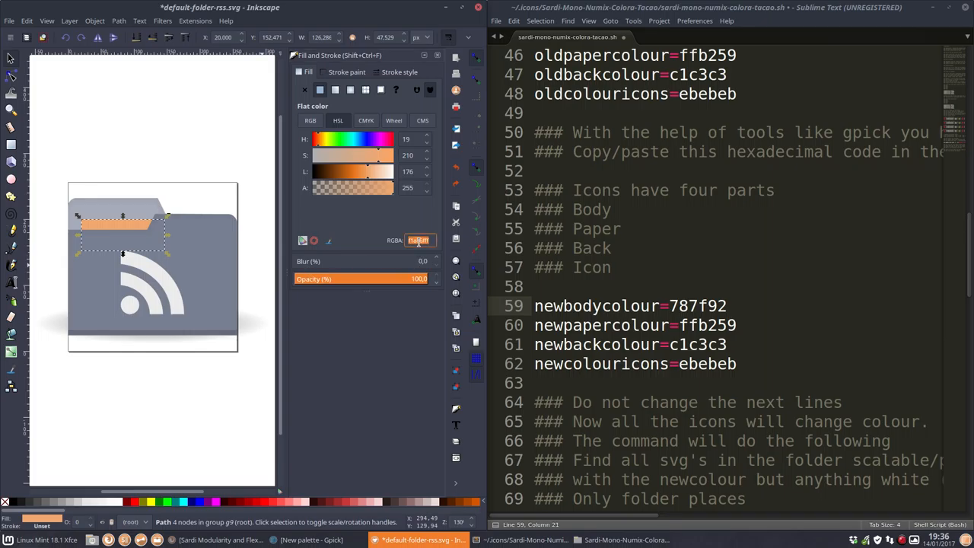
{"action": "type", "text": "f1a86fff"}
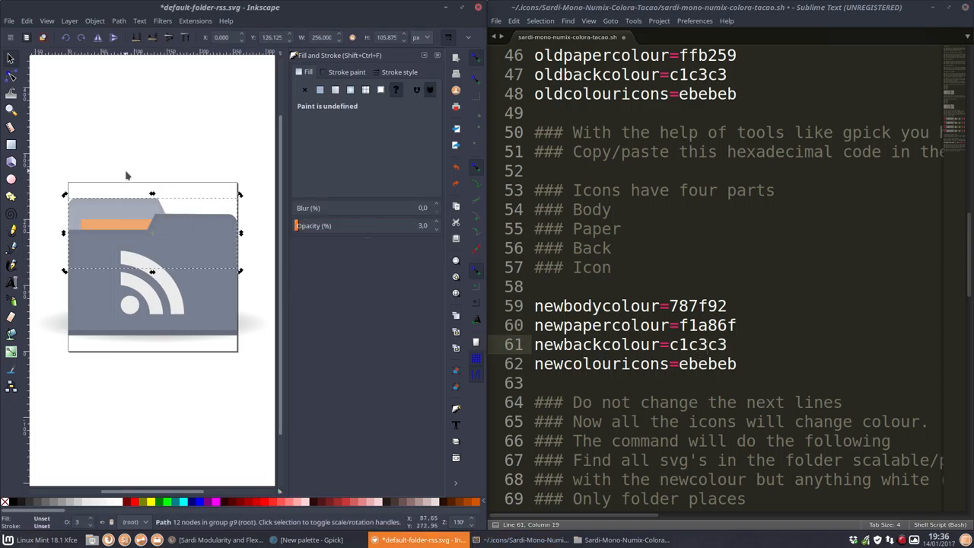
- Read the folder back's fill in Inkscape and set the script's back colour to a5abb9, keeping icons ebebeb
{"action": "left_click", "coordinate": [122, 244]}
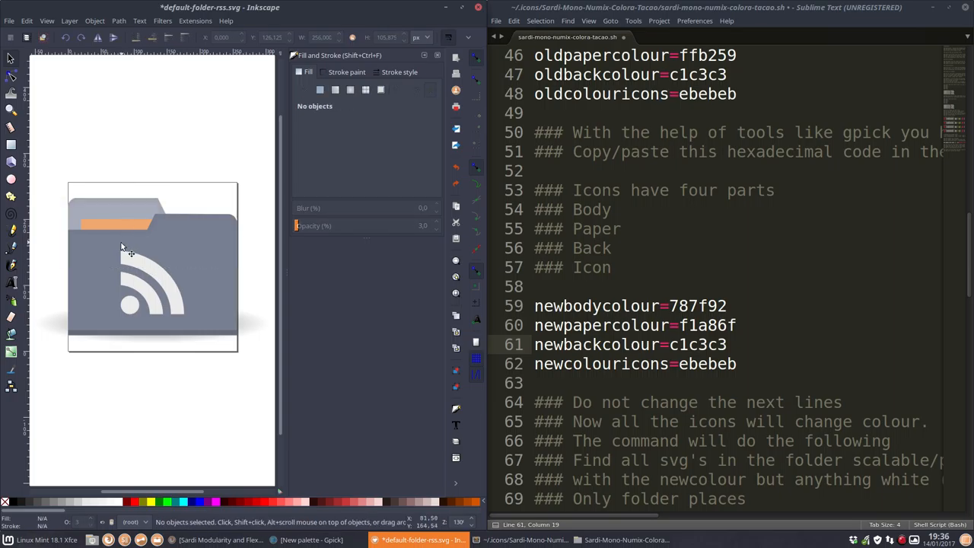
{"action": "left_click", "coordinate": [121, 246]}
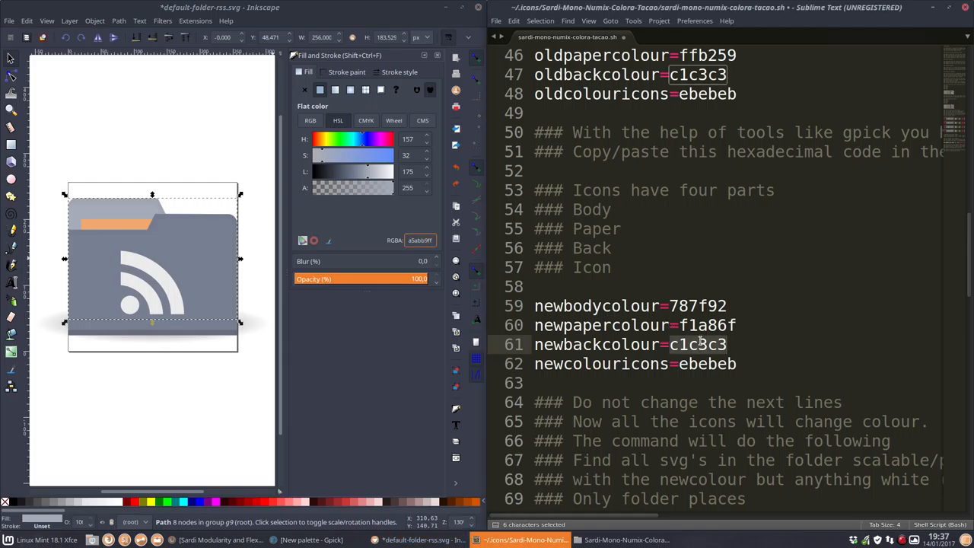
{"action": "type", "text": "a5abb9"}
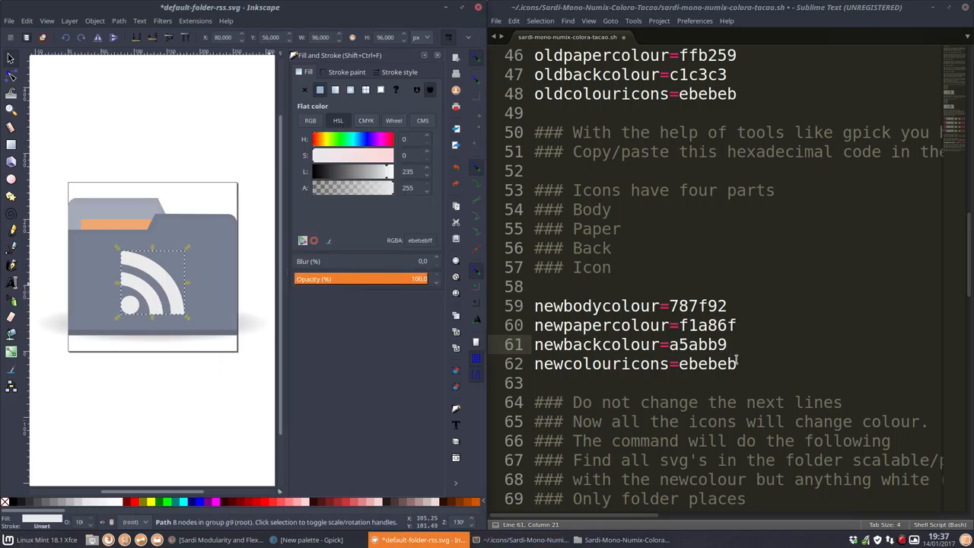
{"action": "triple_click", "coordinate": [635, 364]}
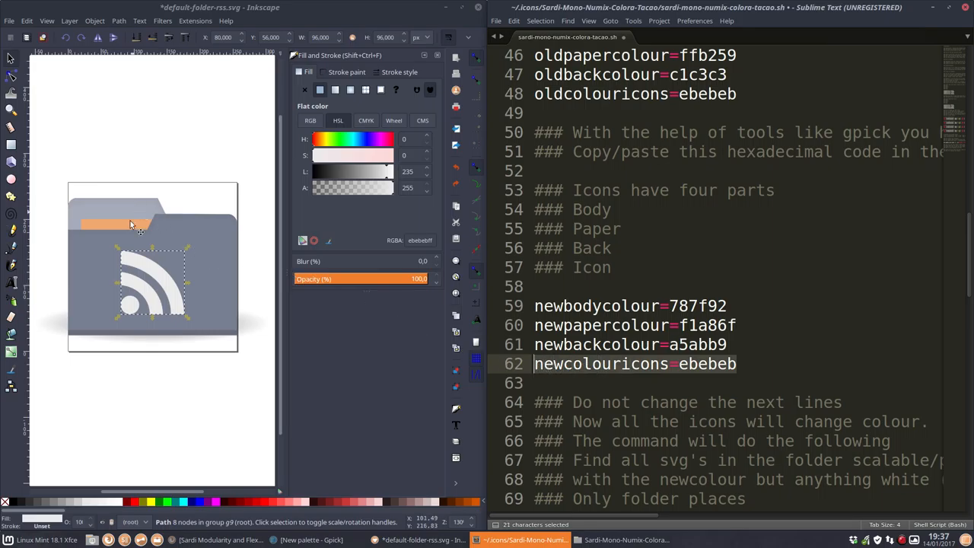
{"action": "left_click", "coordinate": [193, 388]}
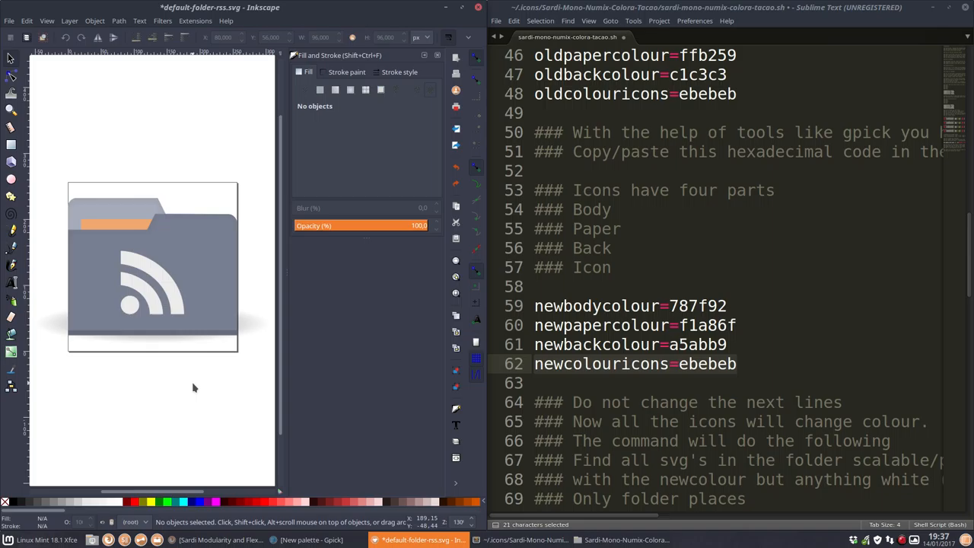
{"action": "mouse_move", "coordinate": [115, 352]}
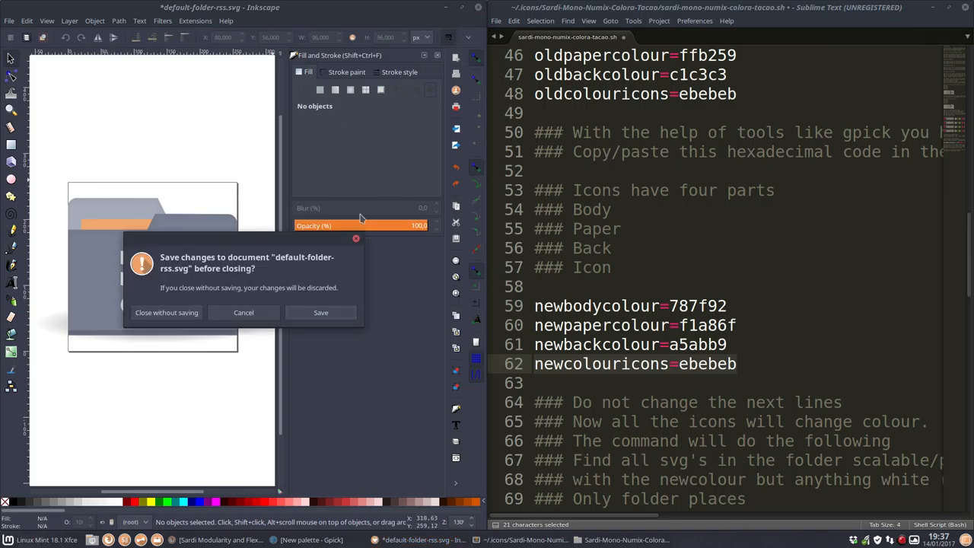
- Close default-folder-rss.svg without saving its changes, quitting Inkscape
{"action": "left_click", "coordinate": [168, 312]}
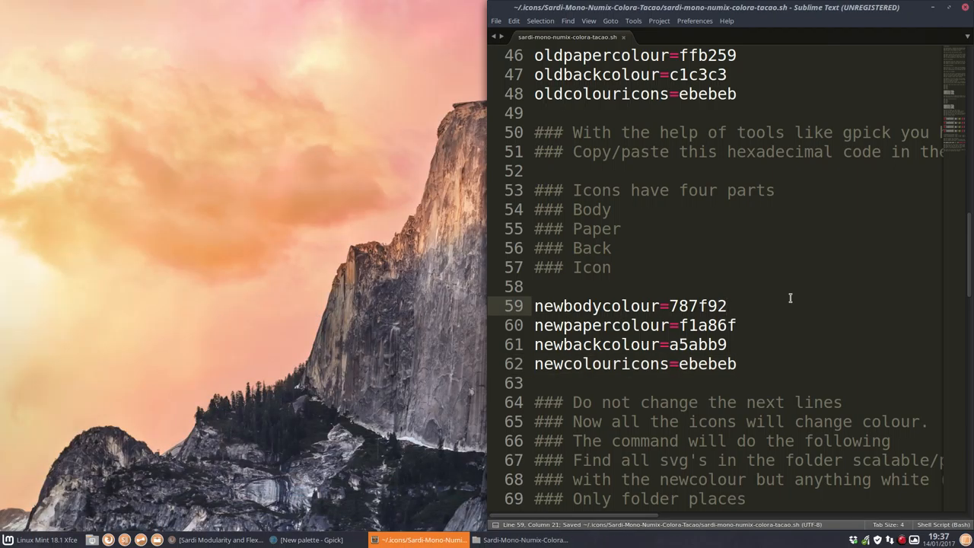
{"action": "mouse_move", "coordinate": [700, 133]}
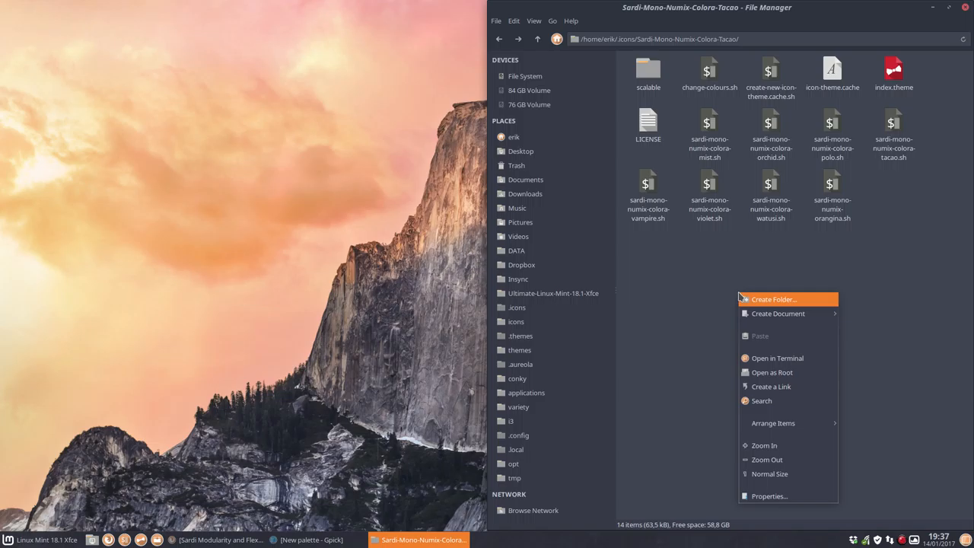
- Run ./sardi-mono-numix-colora-tacao.sh in a terminal from the theme folder, rebuilding the icon cache
{"action": "left_click", "coordinate": [778, 358]}
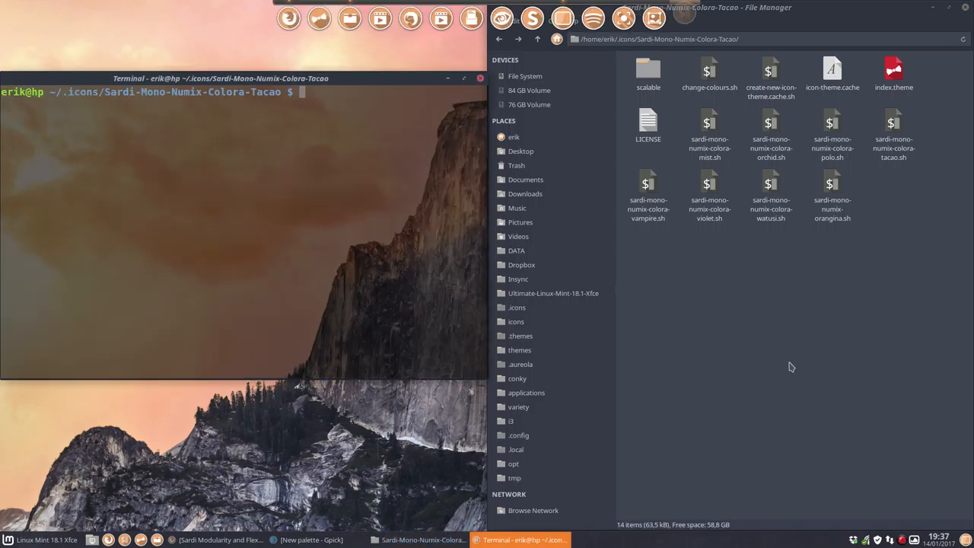
{"action": "type", "text": "./sardi-mono-numix-t"}
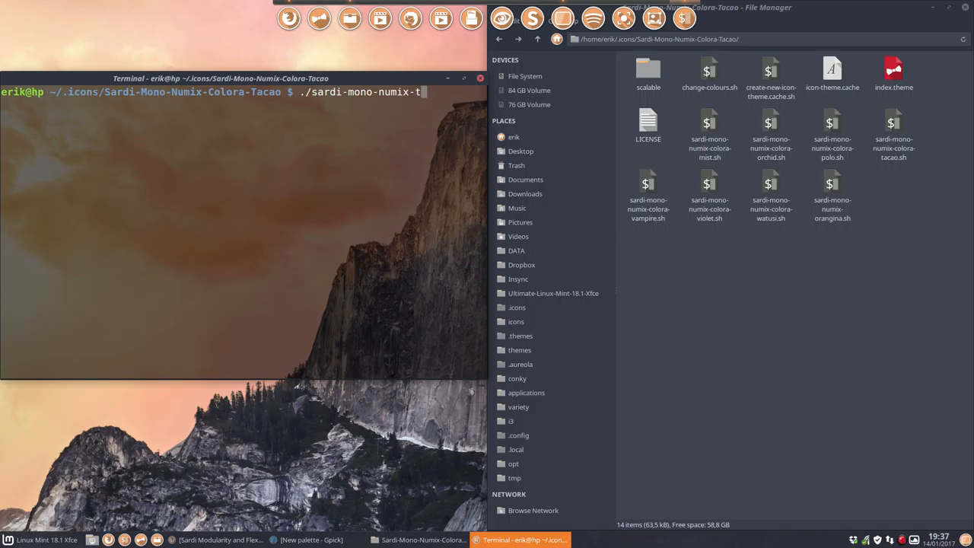
{"action": "key", "text": "Tab"}
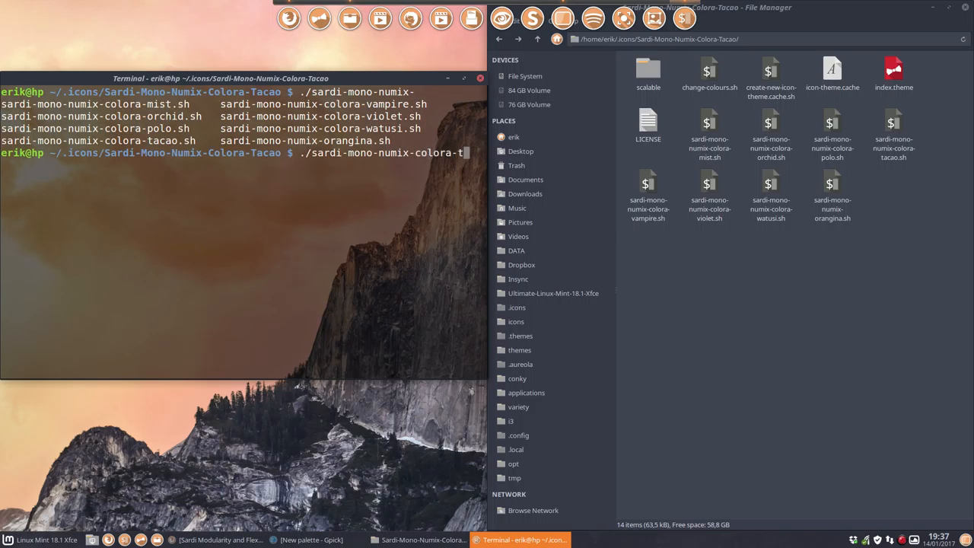
{"action": "key", "text": "Return"}
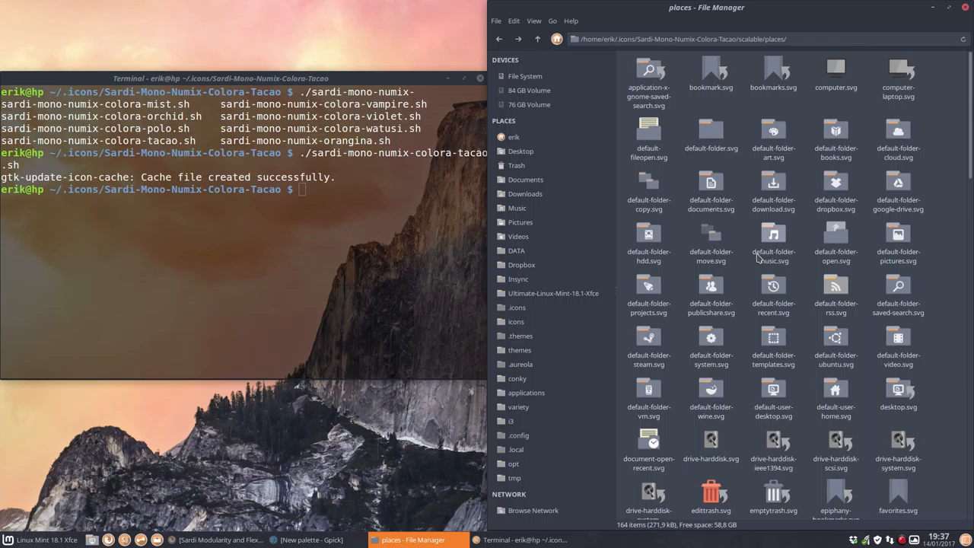
- Check the recoloured place icons, then return Thunar to the home folder
{"action": "scroll", "scroll_direction": "down", "scroll_amount": 3}
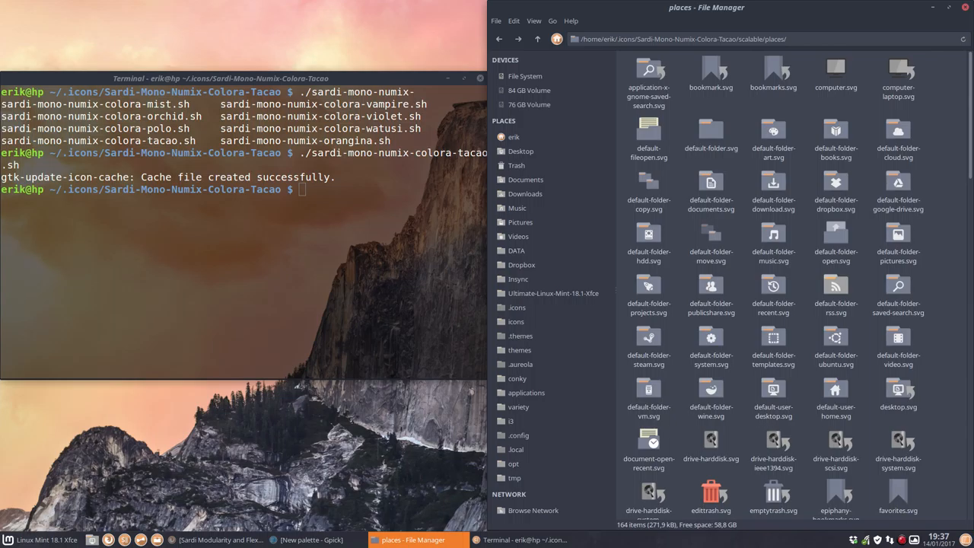
{"action": "mouse_move", "coordinate": [575, 60]}
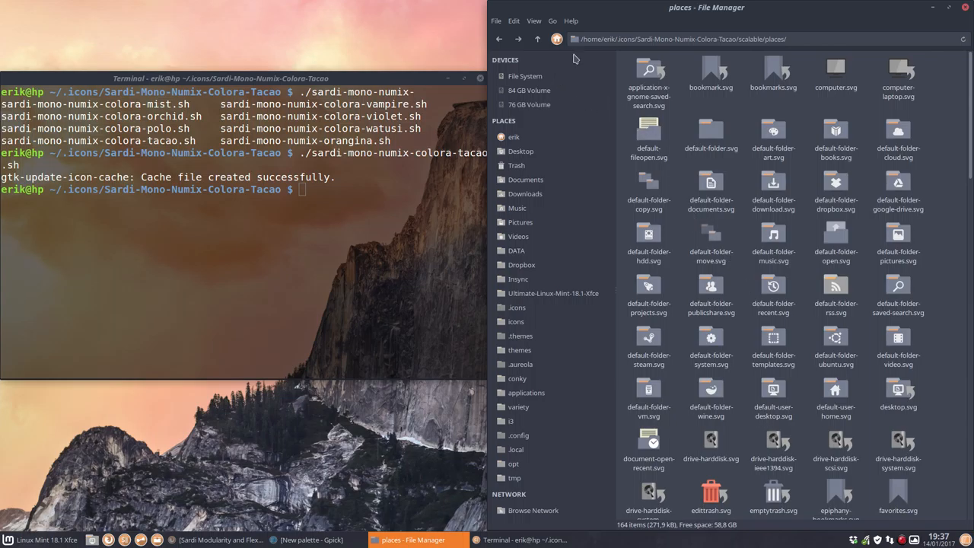
{"action": "left_click", "coordinate": [513, 137]}
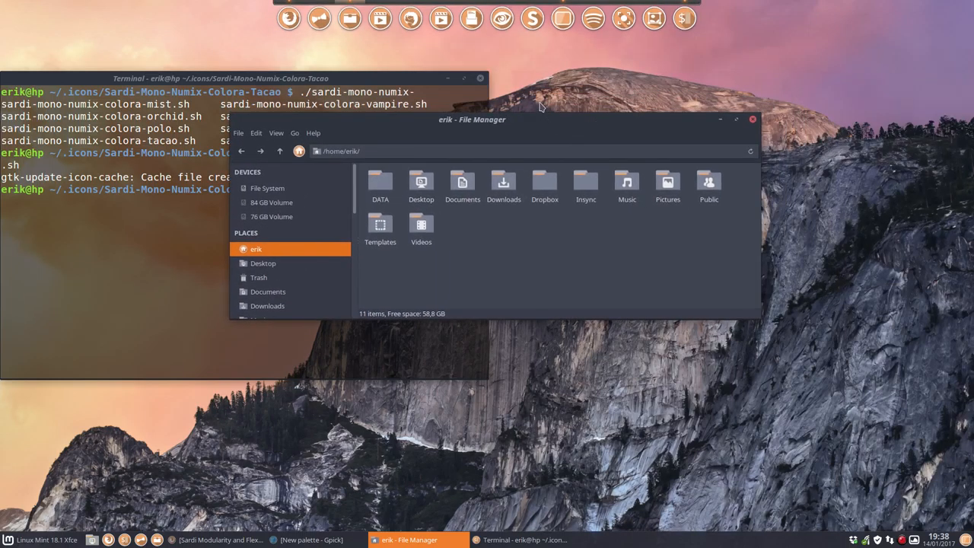
- Centre the Thunar window and list all installed applications in the Whisker menu
{"action": "left_click_drag", "start_coordinate": [472, 119], "coordinate": [490, 64]}
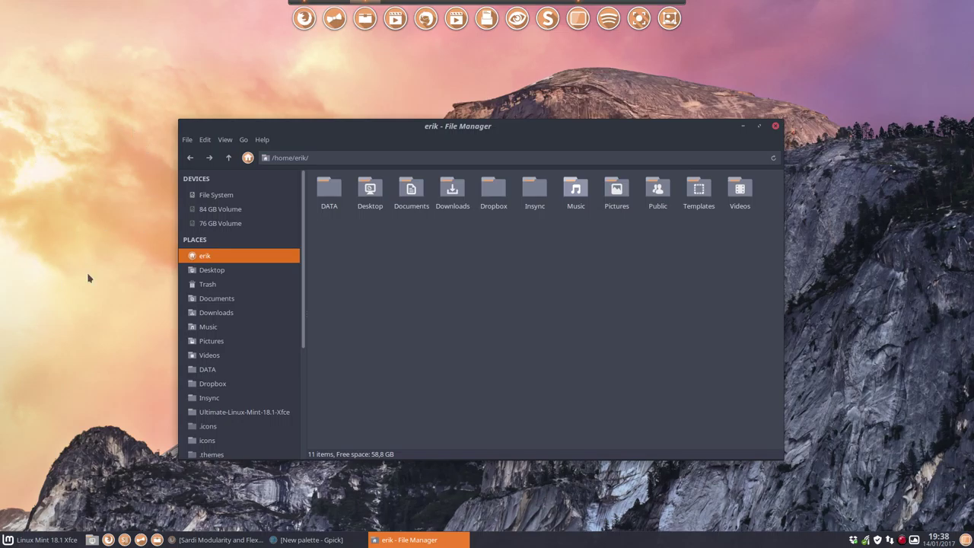
{"action": "left_click", "coordinate": [9, 536]}
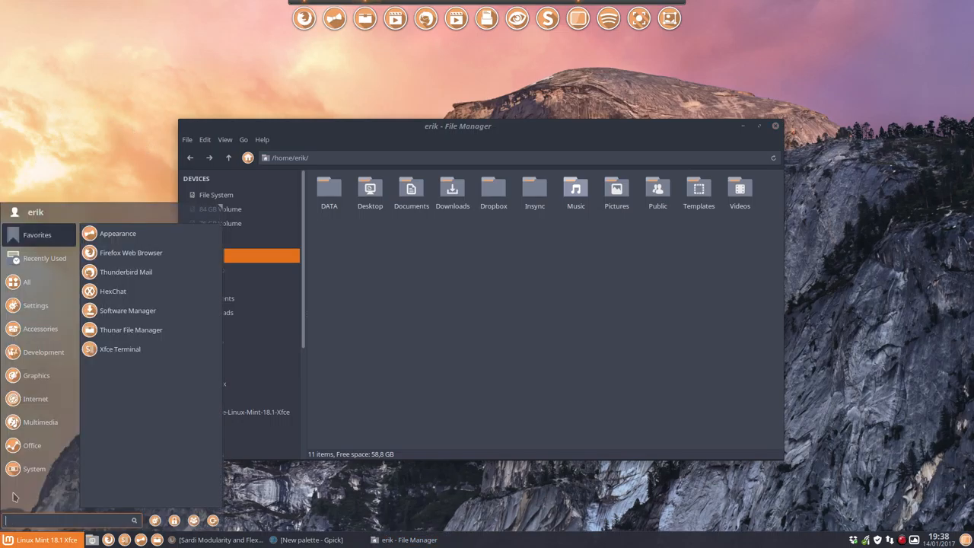
{"action": "left_click", "coordinate": [27, 281]}
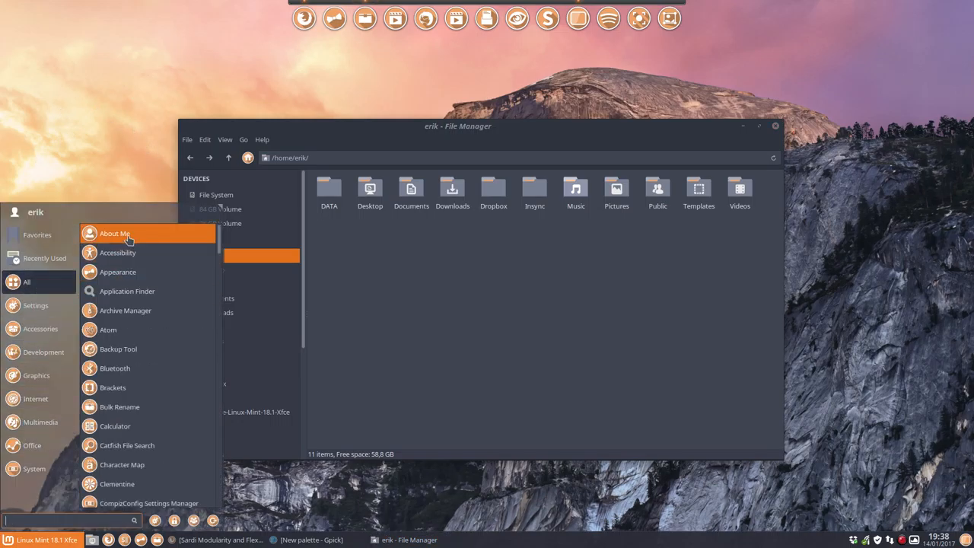